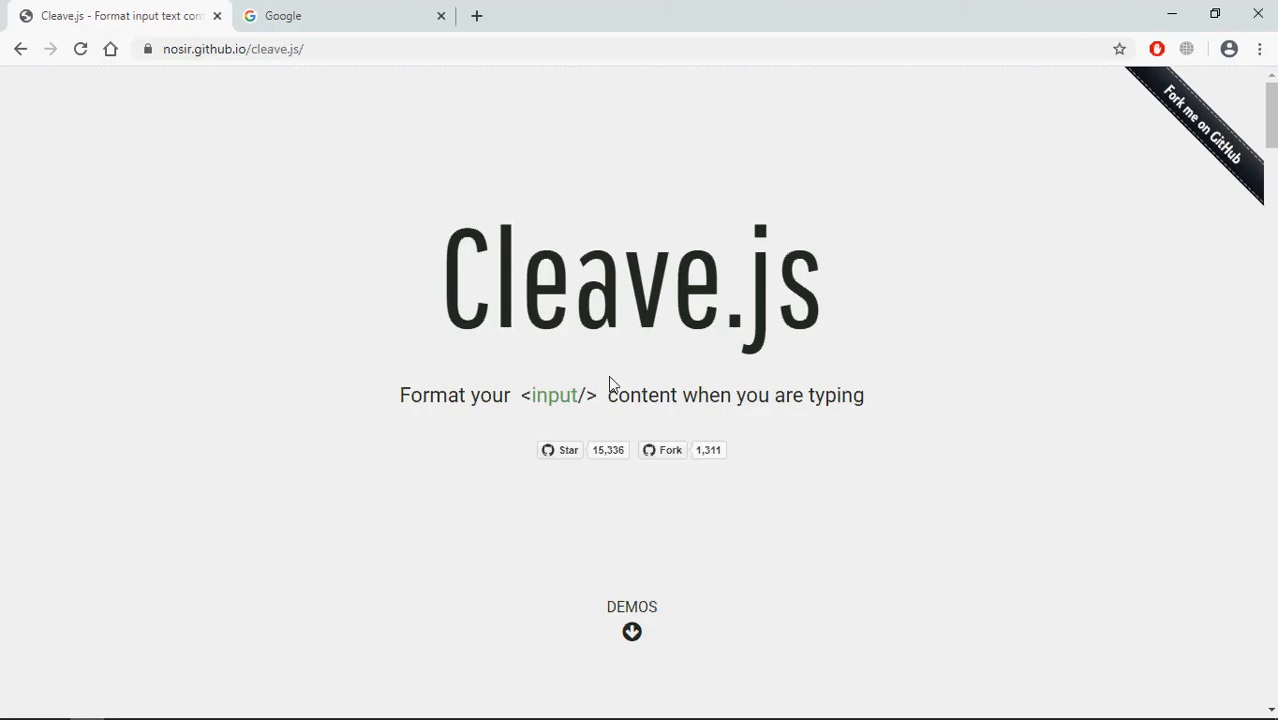
pyautogui.moveTo(792, 285)
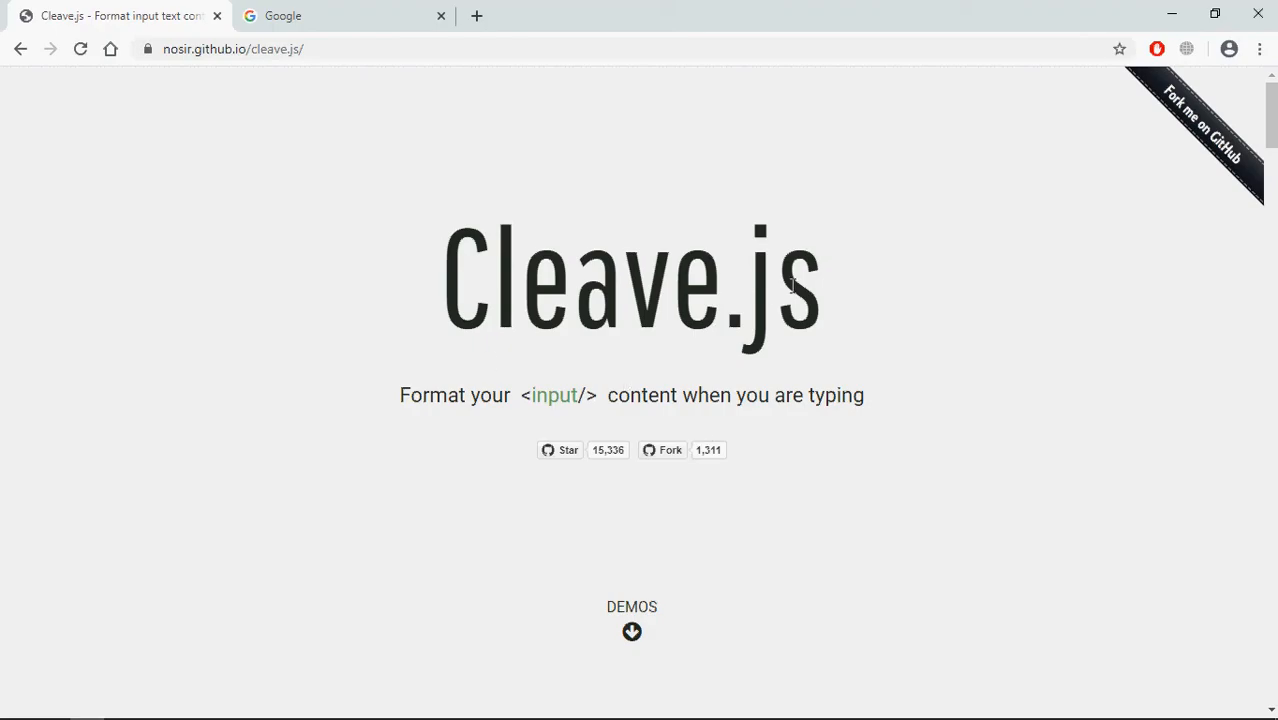
# Scroll the Cleave.js site down to the credit card number formatting demo
pyautogui.scroll(-3)
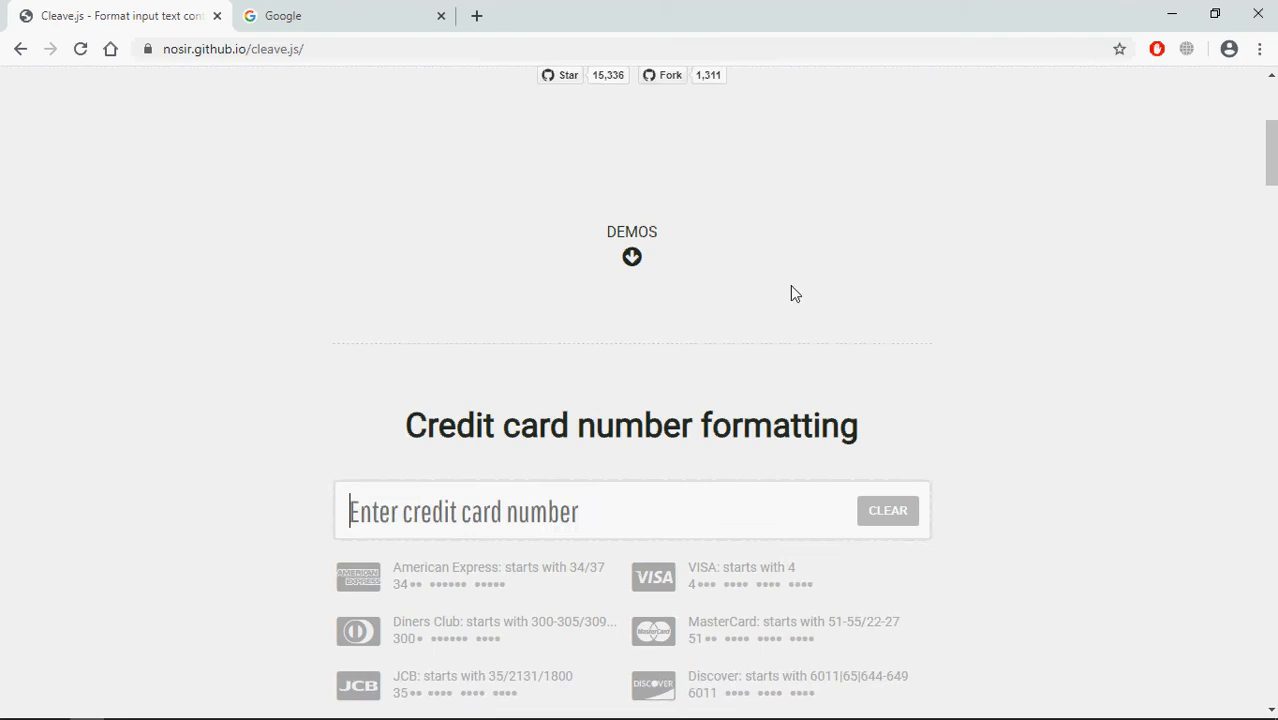
pyautogui.scroll(-3)
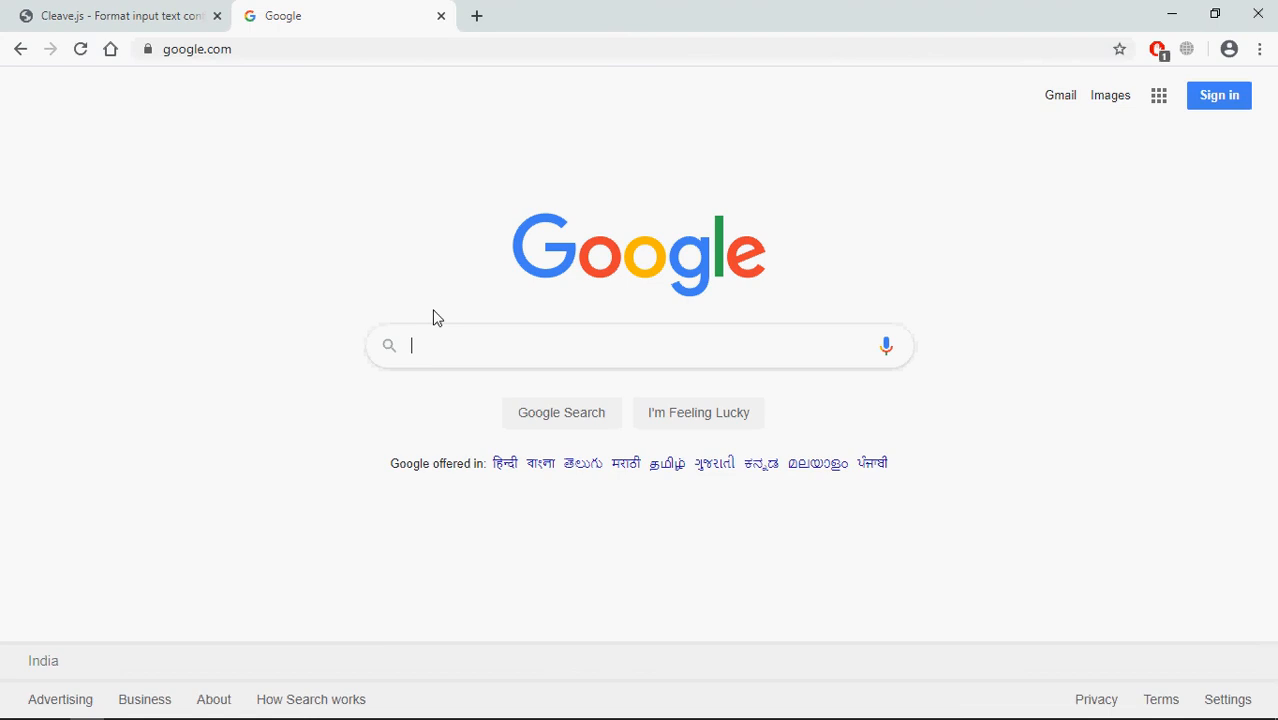
# Search Google for cdnjs, find the cleave.js library, and copy the cleave.min.js link
pyautogui.write('cdnjs')
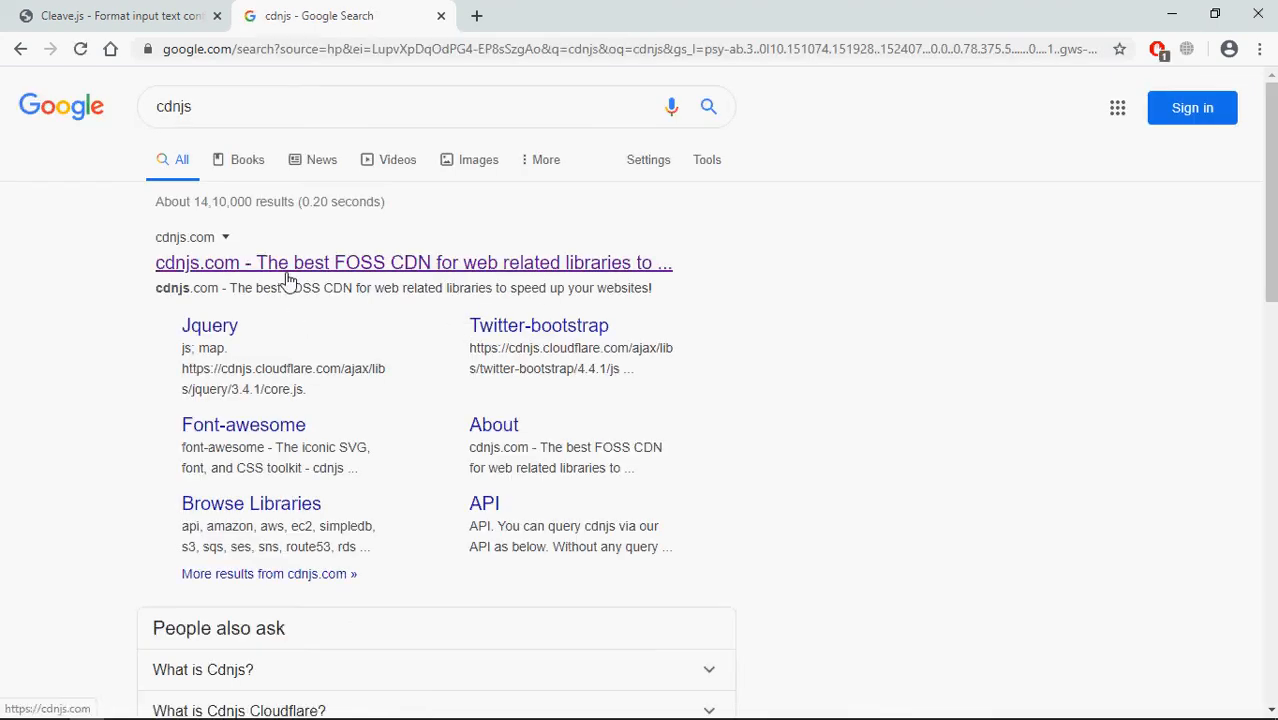
pyautogui.click(413, 262)
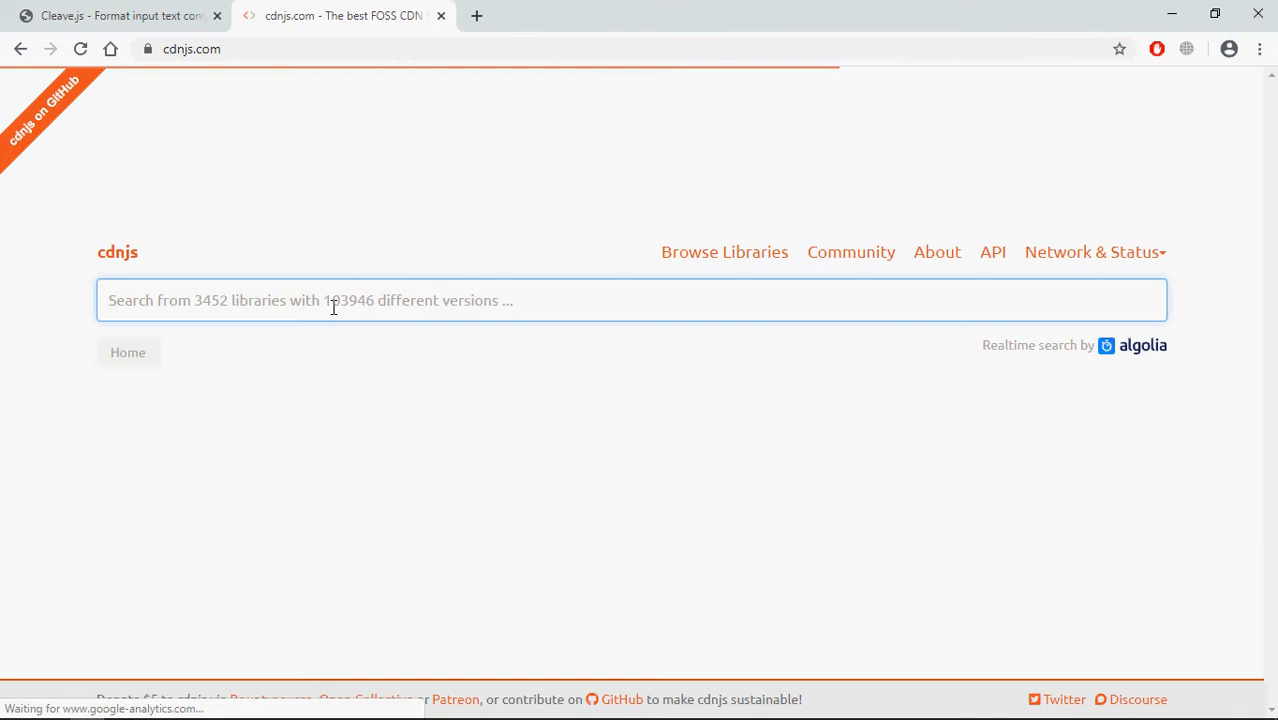
pyautogui.write('cleave.js')
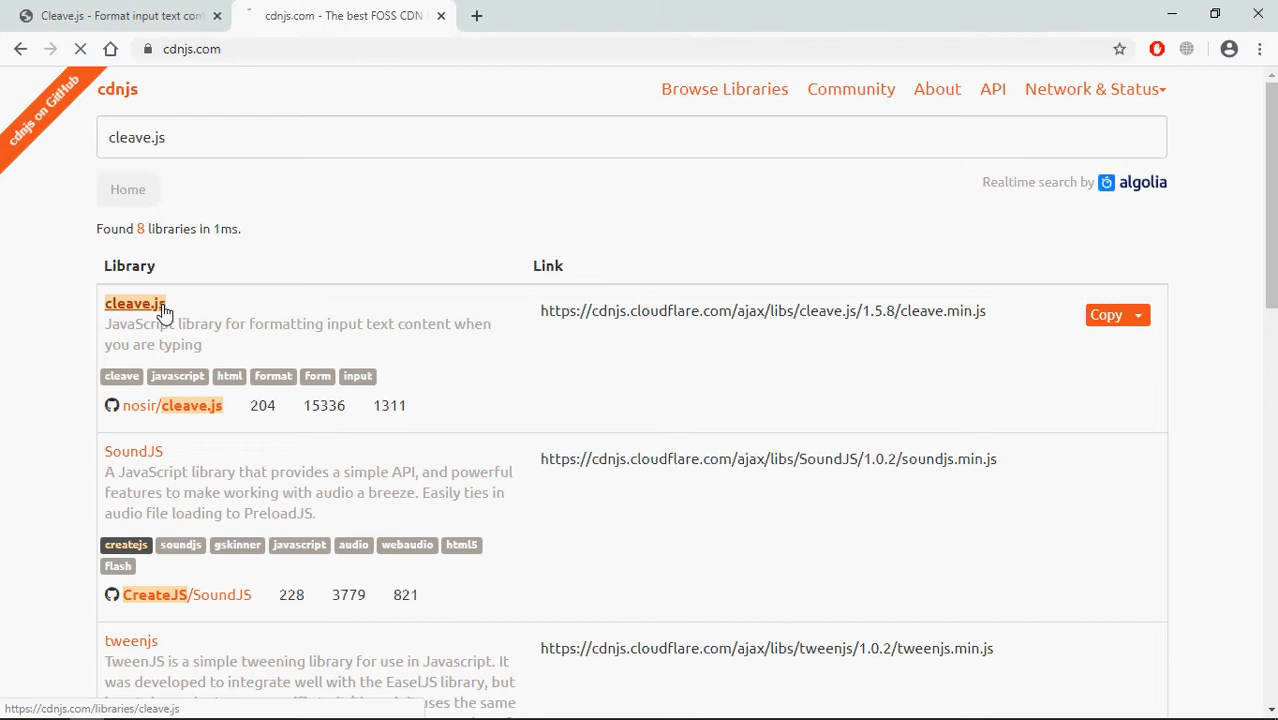
pyautogui.click(134, 303)
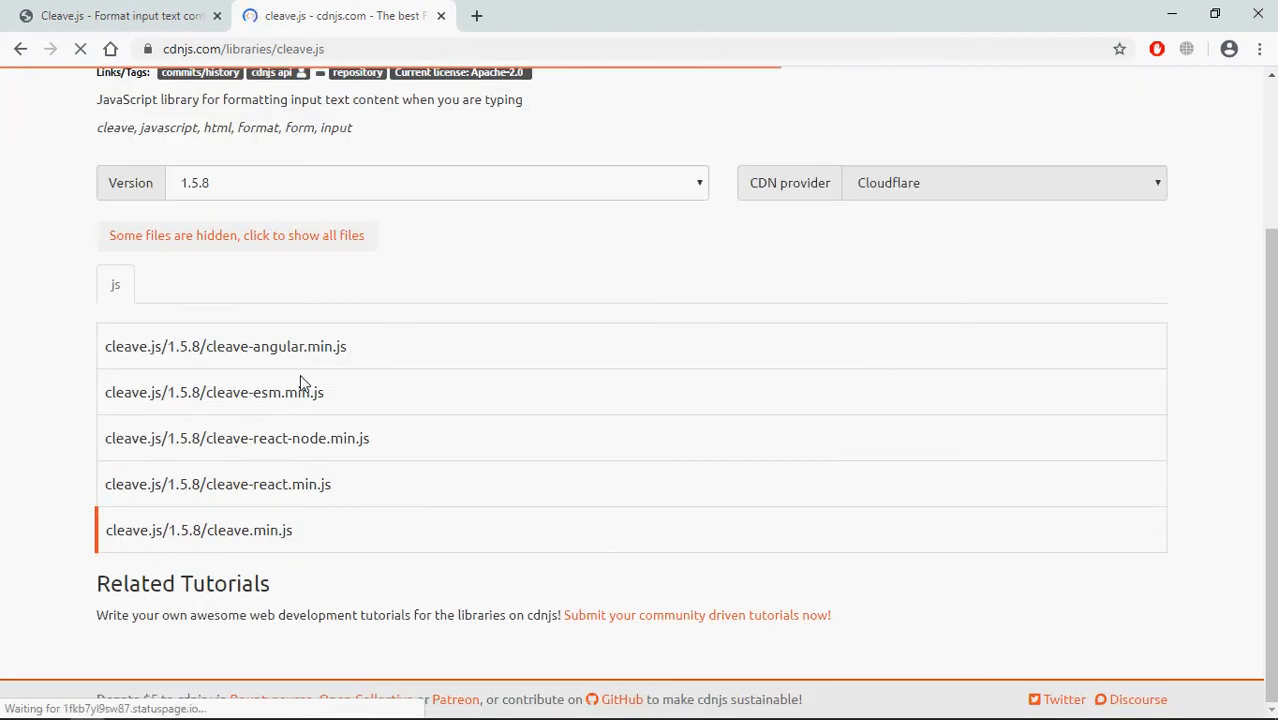
pyautogui.moveTo(221, 530)
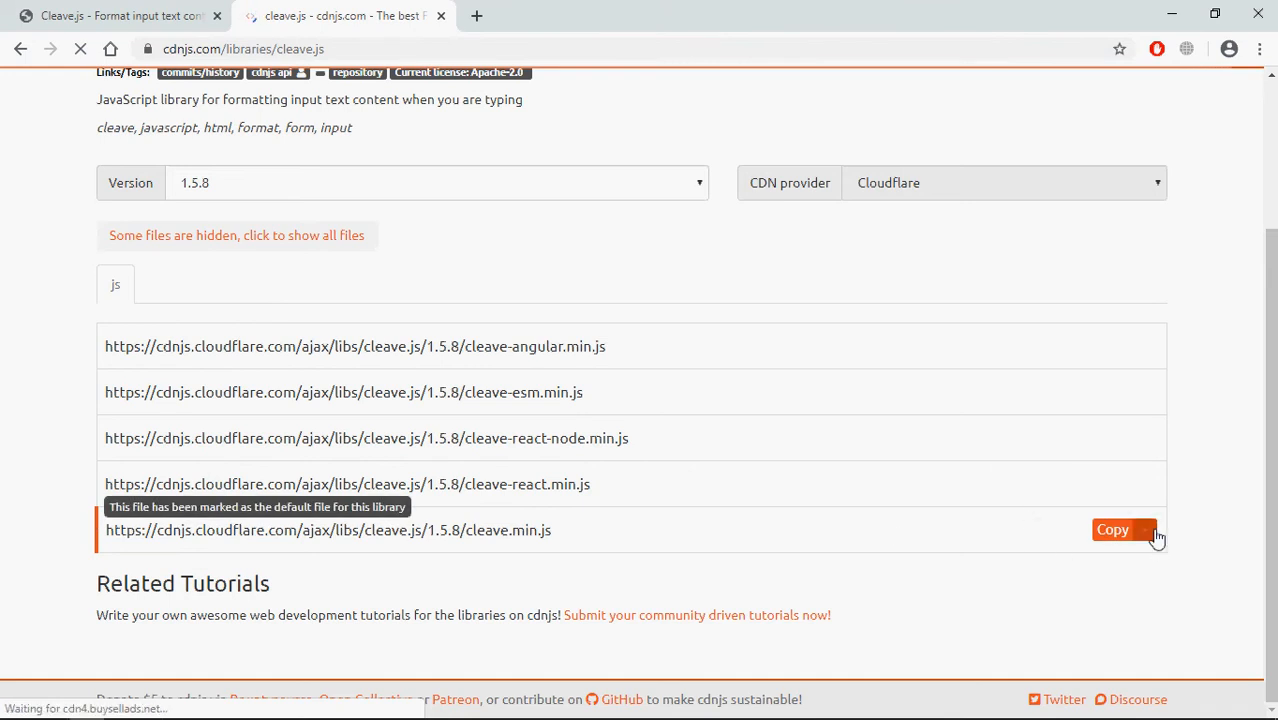
pyautogui.click(1112, 530)
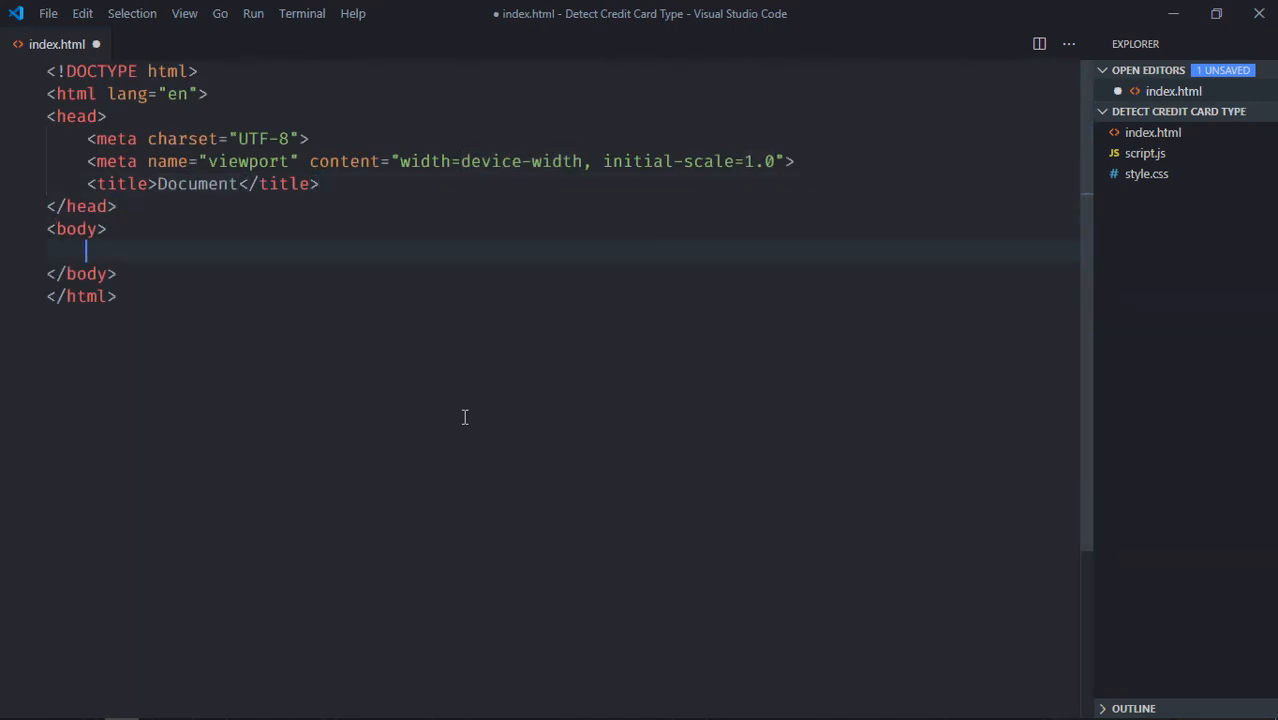
# Add script tags for cleave.min.js and script.js and a style.css stylesheet link
pyautogui.write('script')
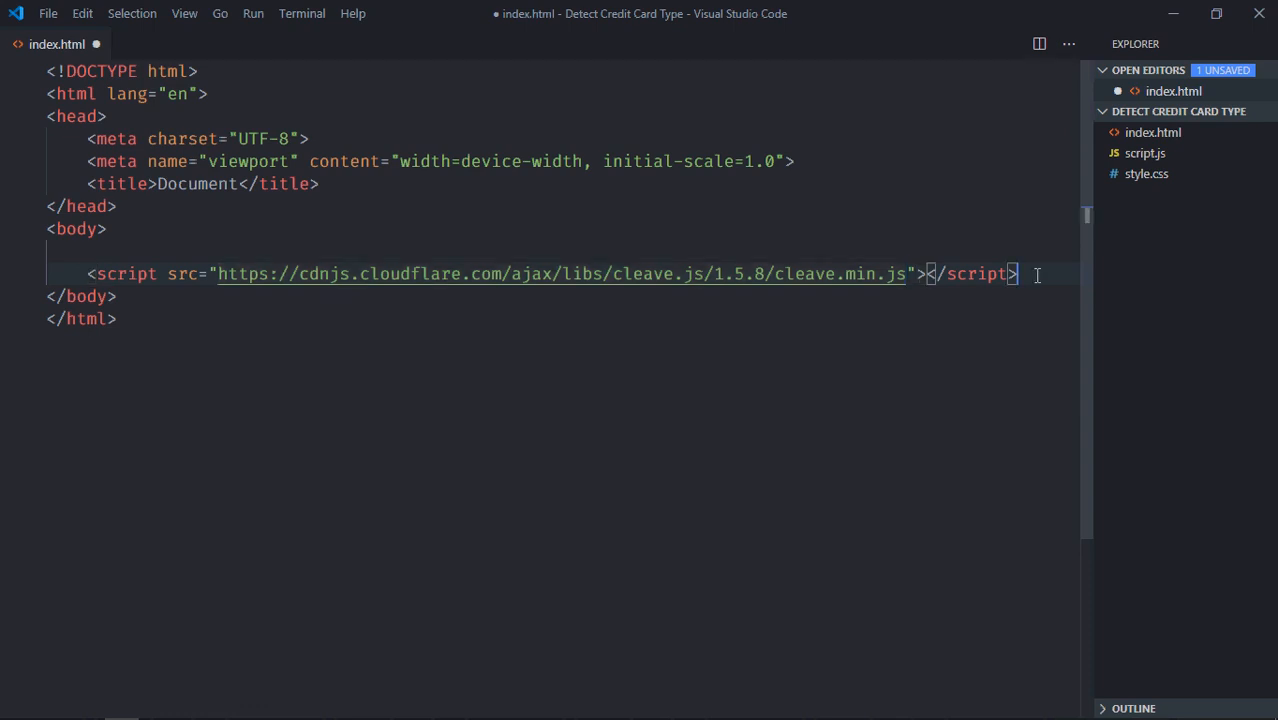
pyautogui.write('script src="script.js"></script>')
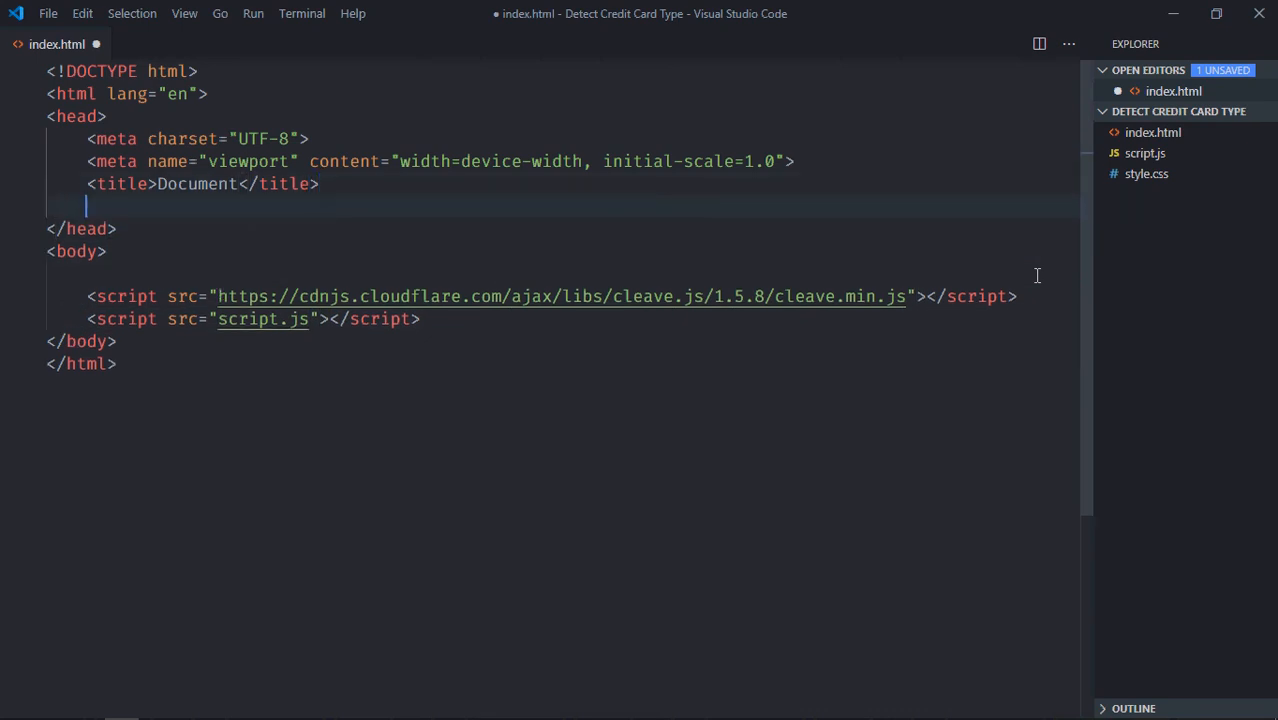
pyautogui.write('<link rel="stylesheet" href="style.css">')
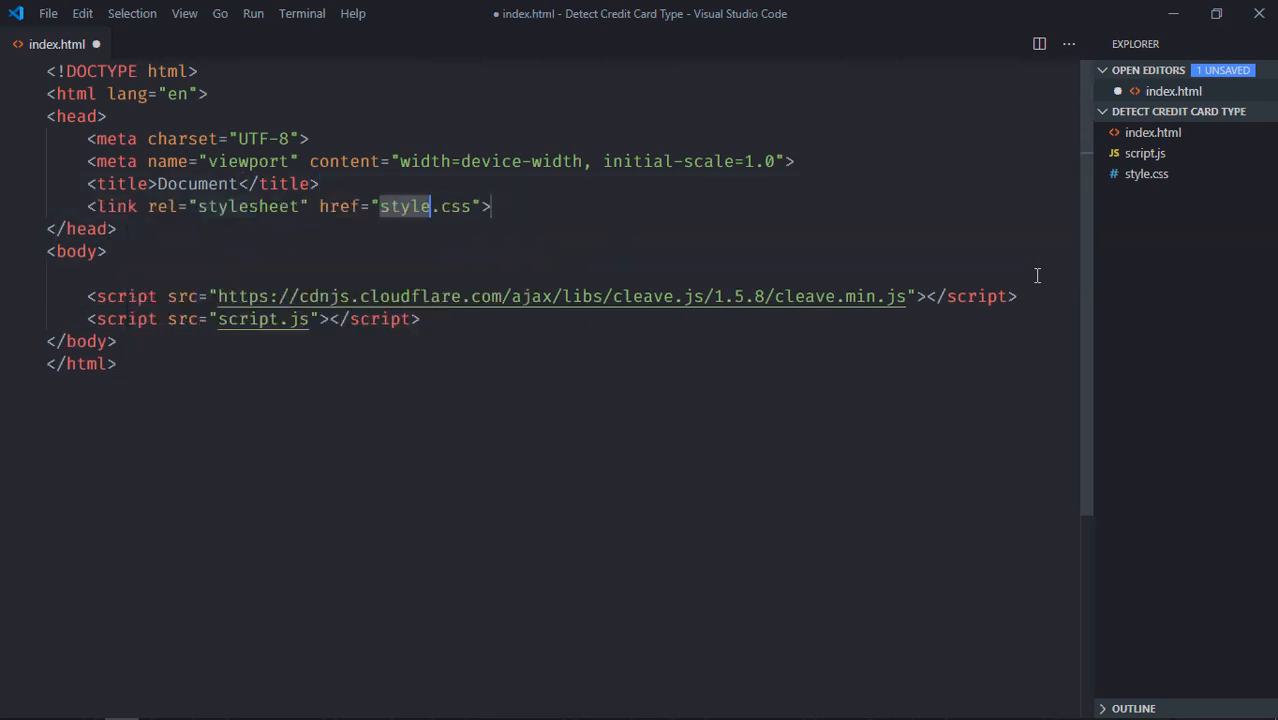
# Add a div containing a text input, a Check button and an h1 'Result'
pyautogui.write('<div></div>')
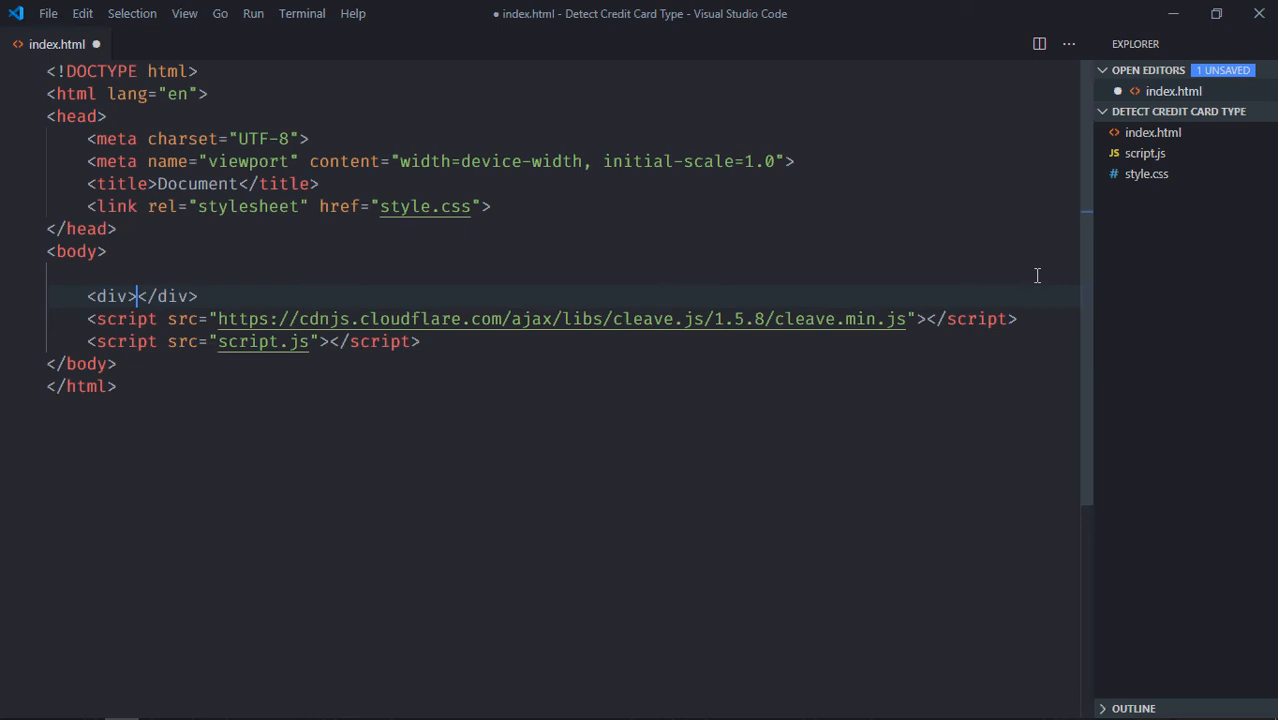
pyautogui.write('<input type="text">')
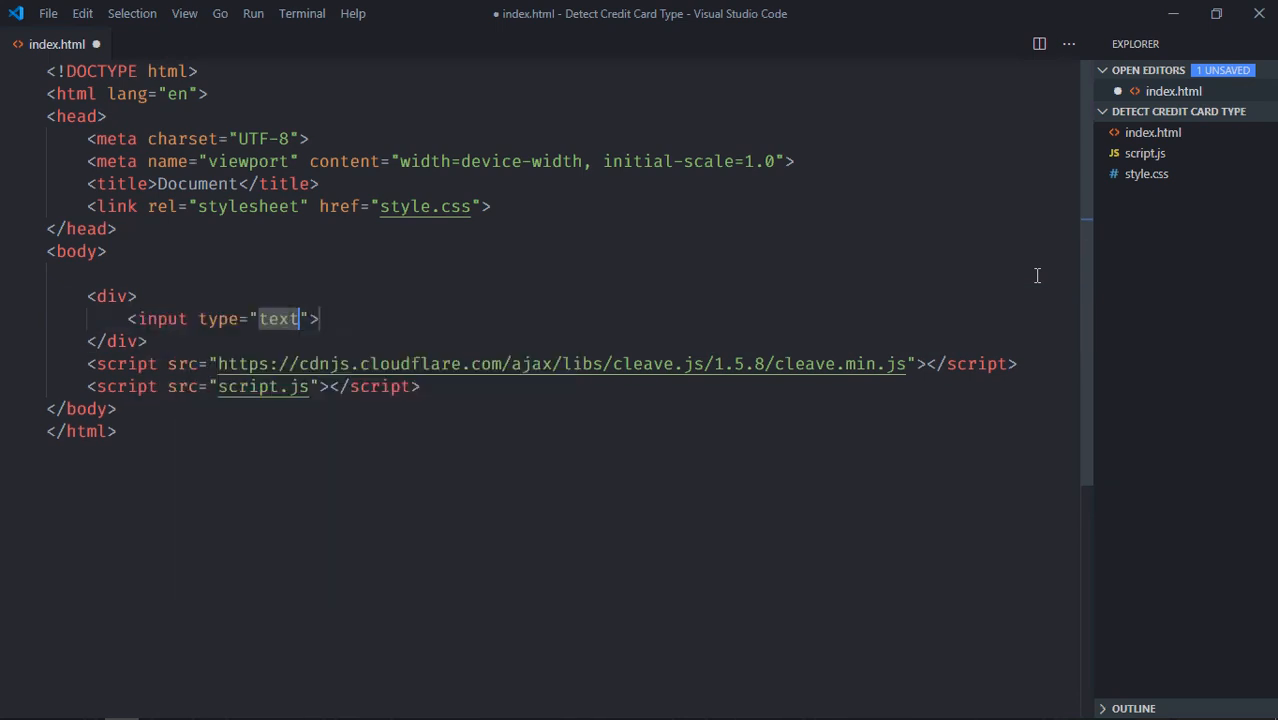
pyautogui.write('button>Check</button>')
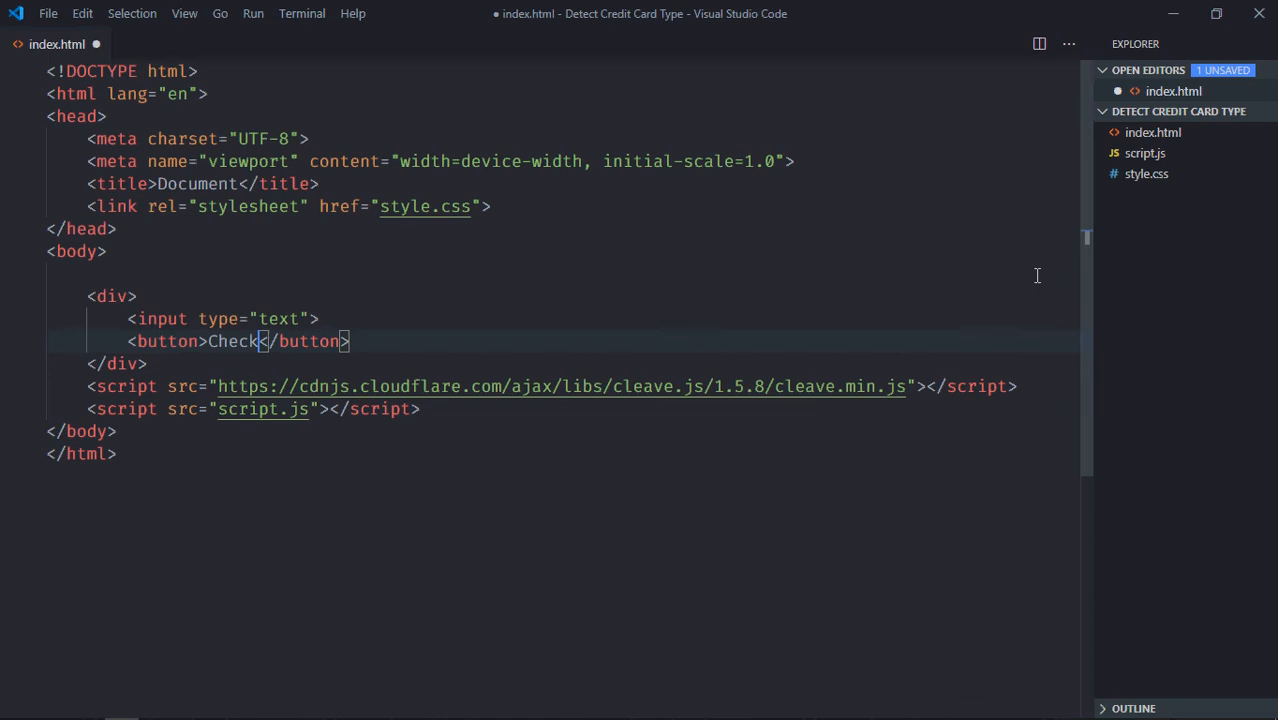
pyautogui.write('<h1></h1>')
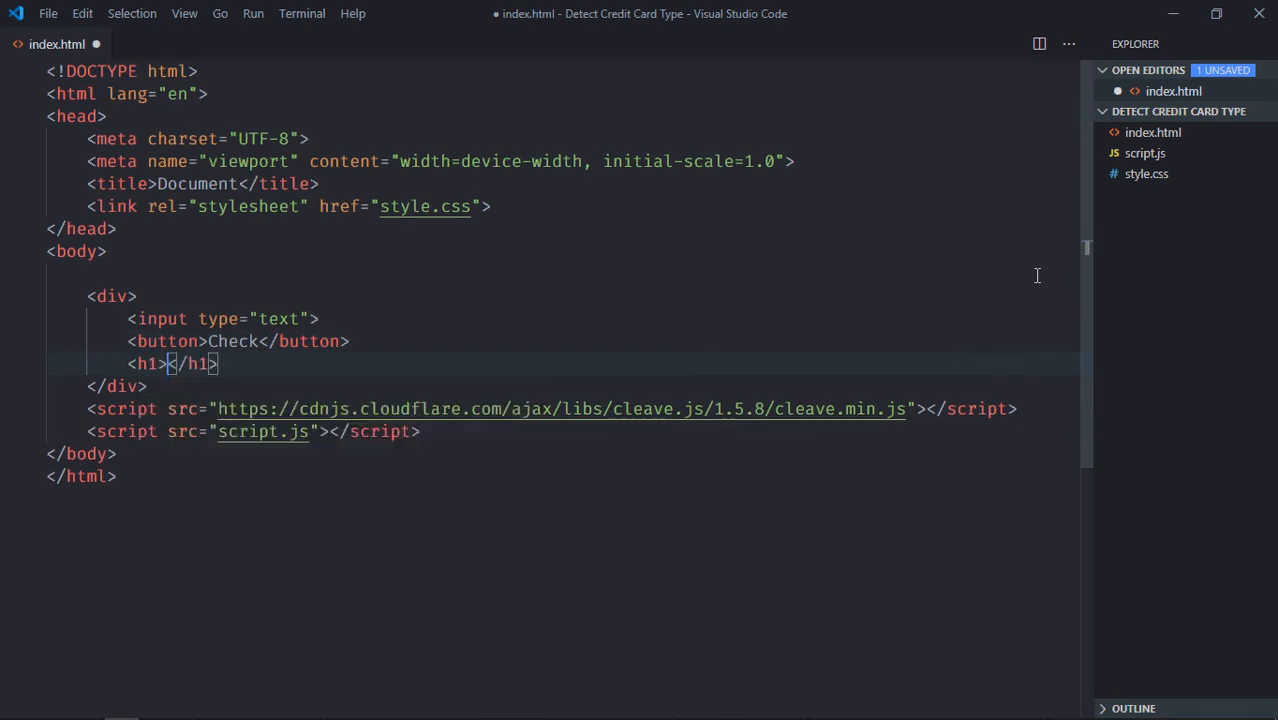
pyautogui.write('Result')
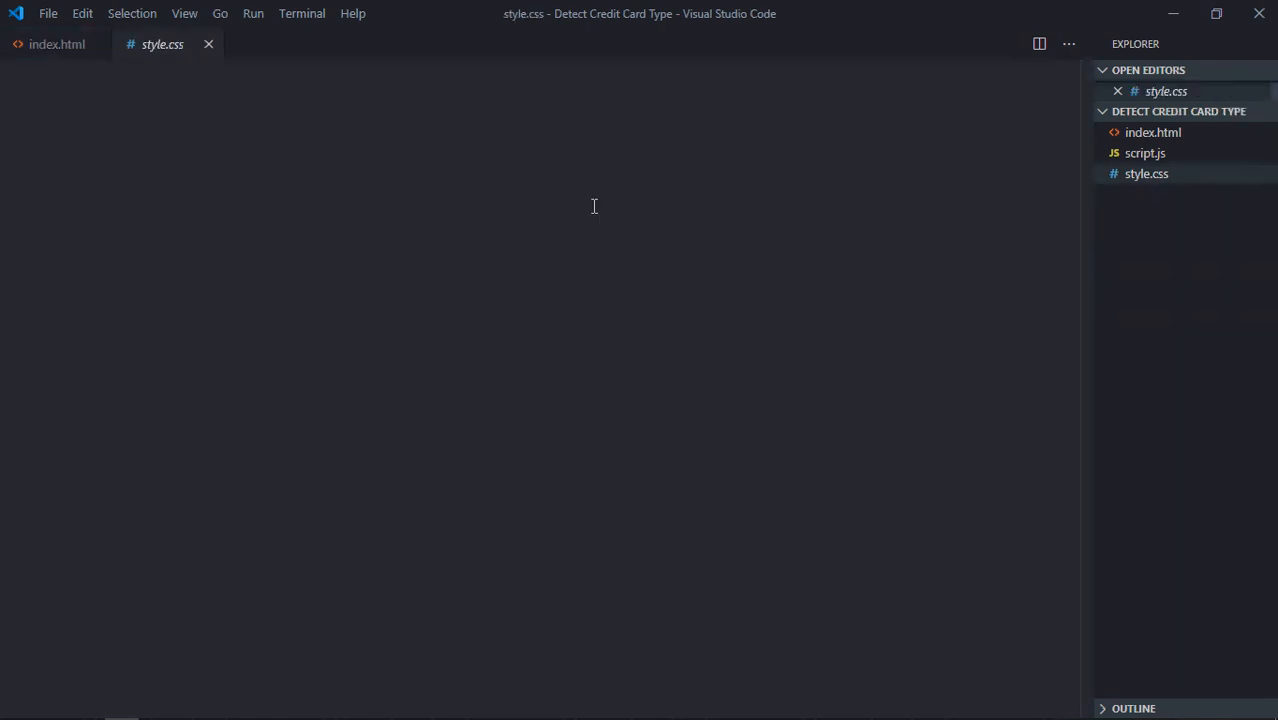
# Center body text, make div, button and input inline-block with 10px 20px padding, and save
pyautogui.write('body {')
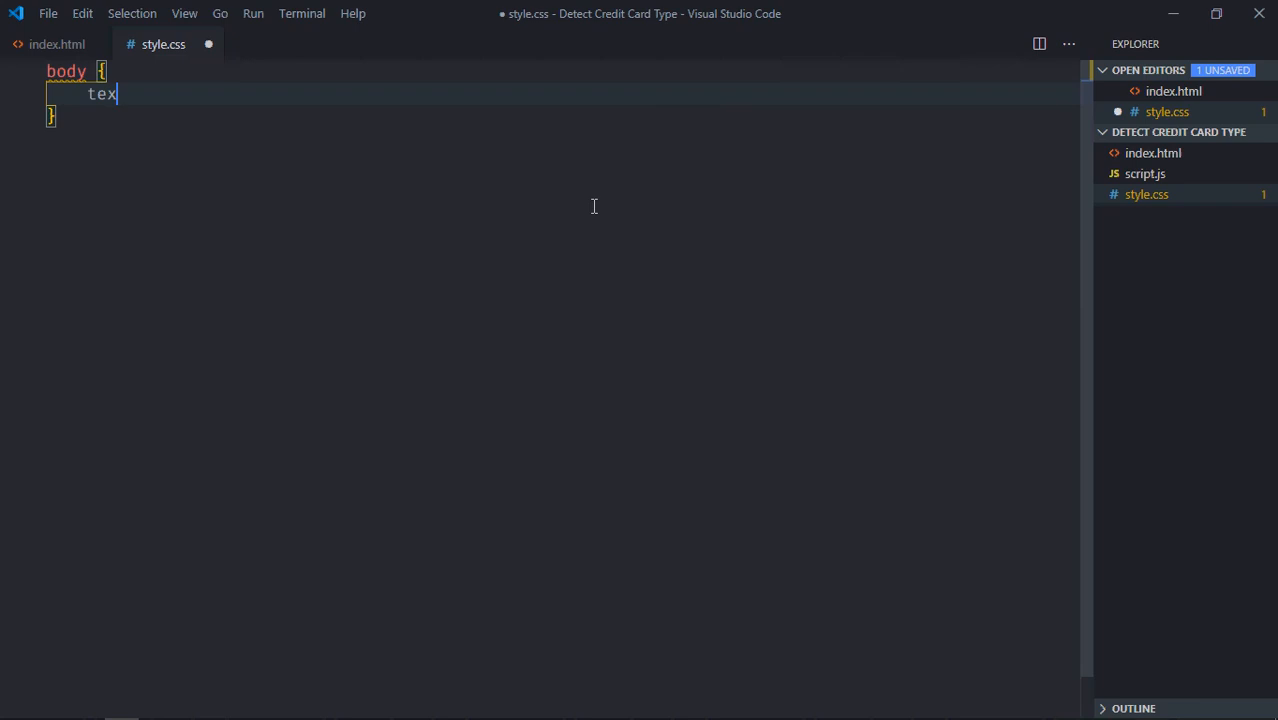
pyautogui.write('t-align: center;')
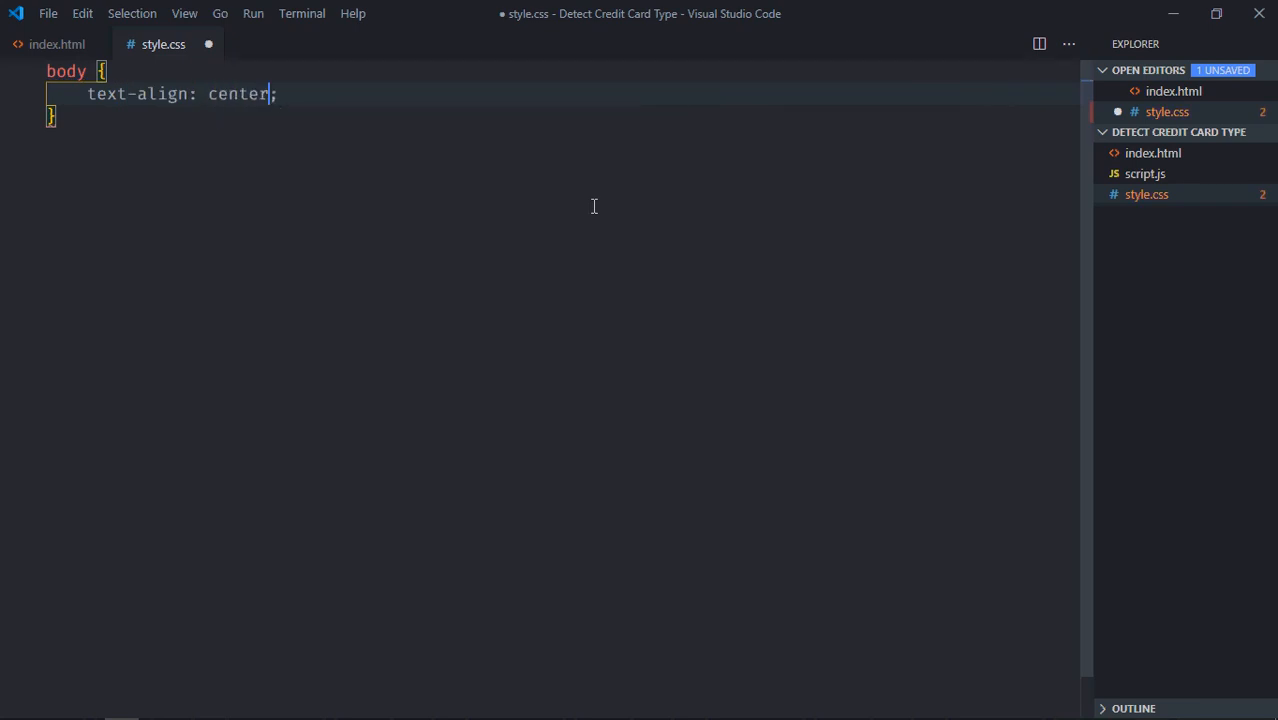
pyautogui.write('div {')
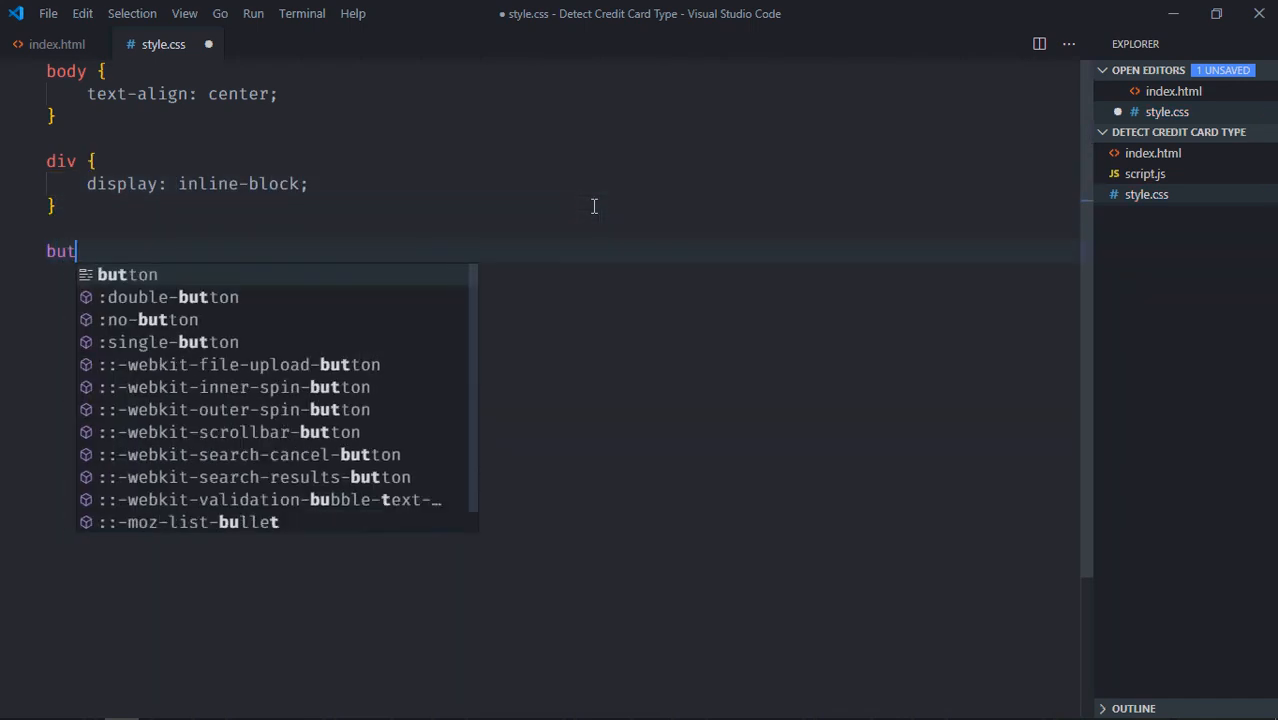
pyautogui.write('ton, input {')
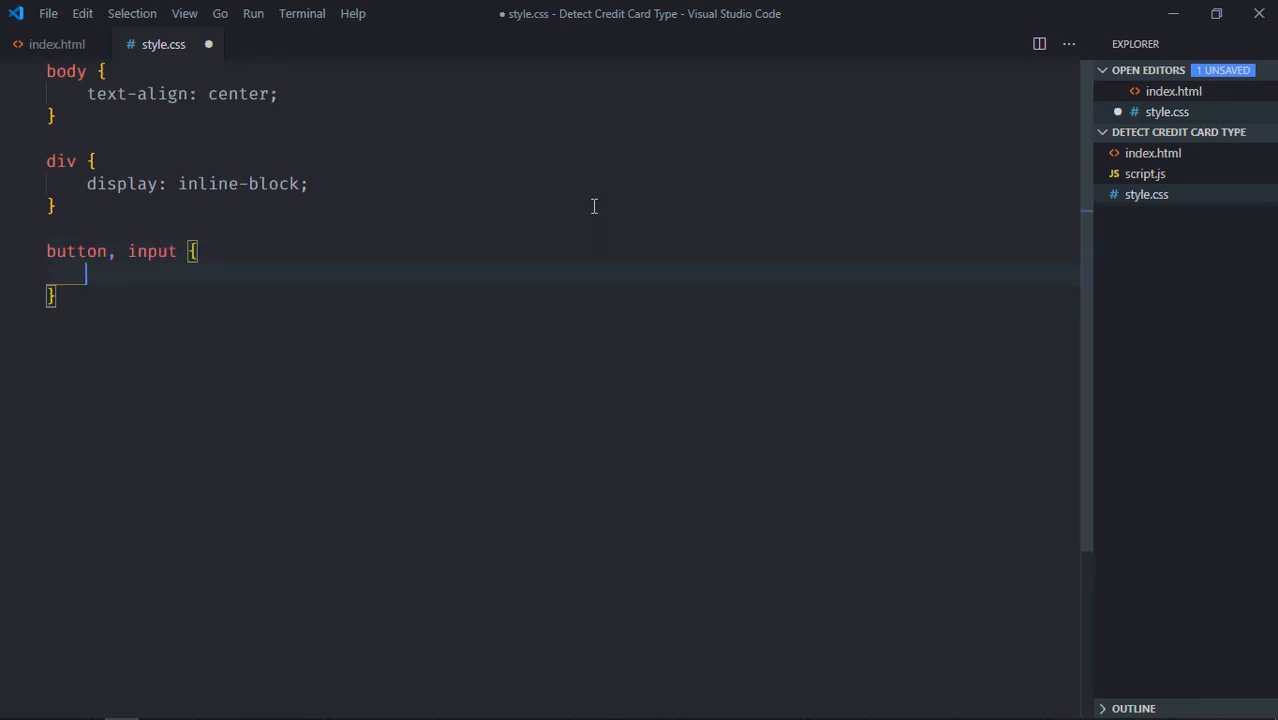
pyautogui.write('display: inline-block;')
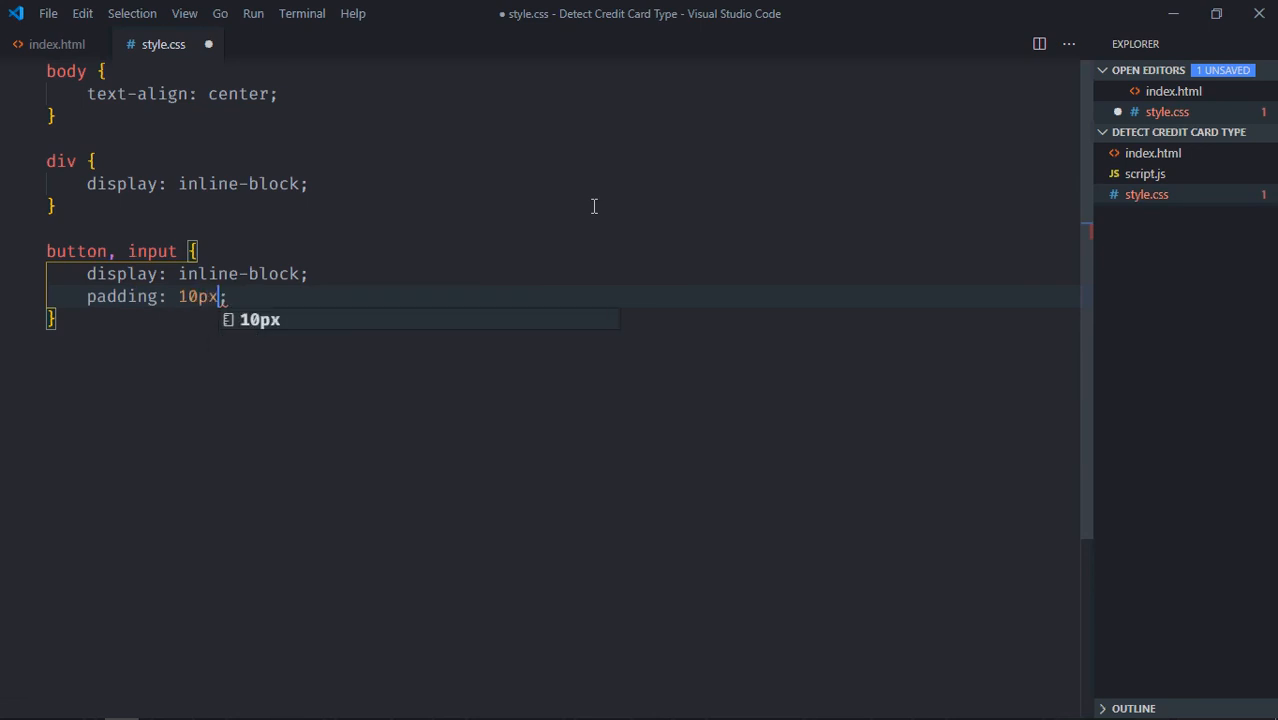
pyautogui.write('20px')
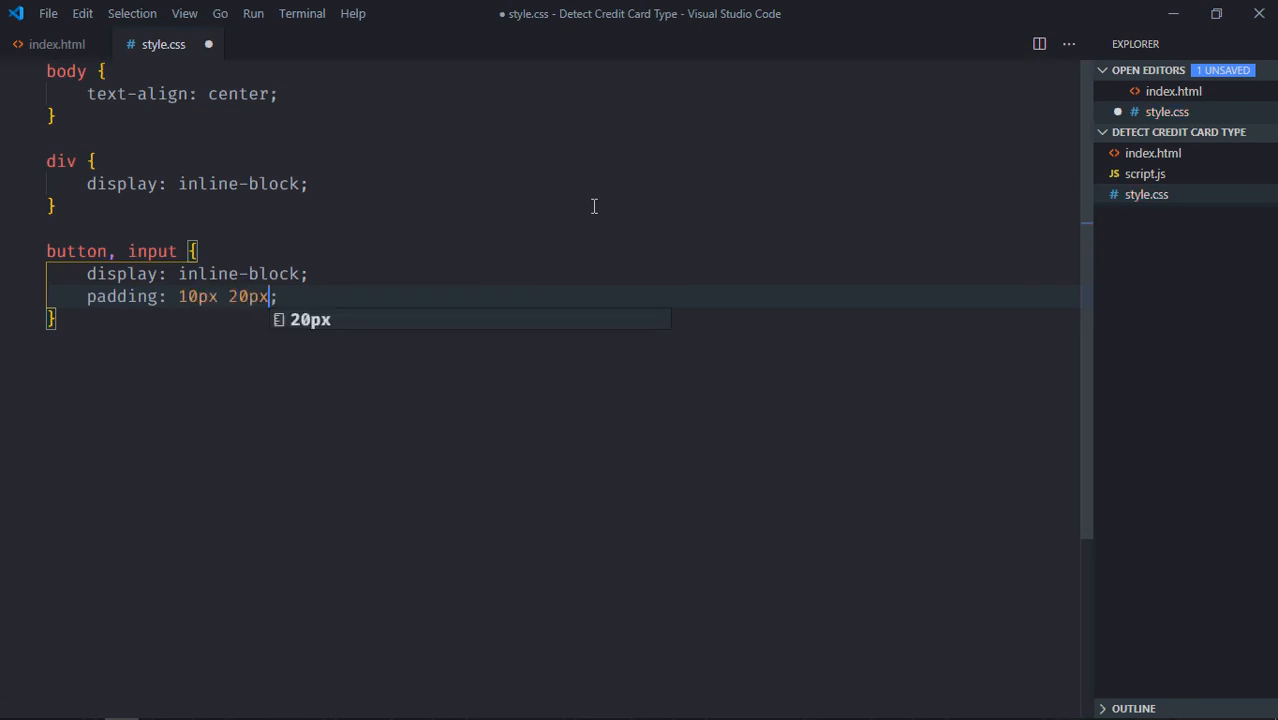
pyautogui.press('ctrl+s')
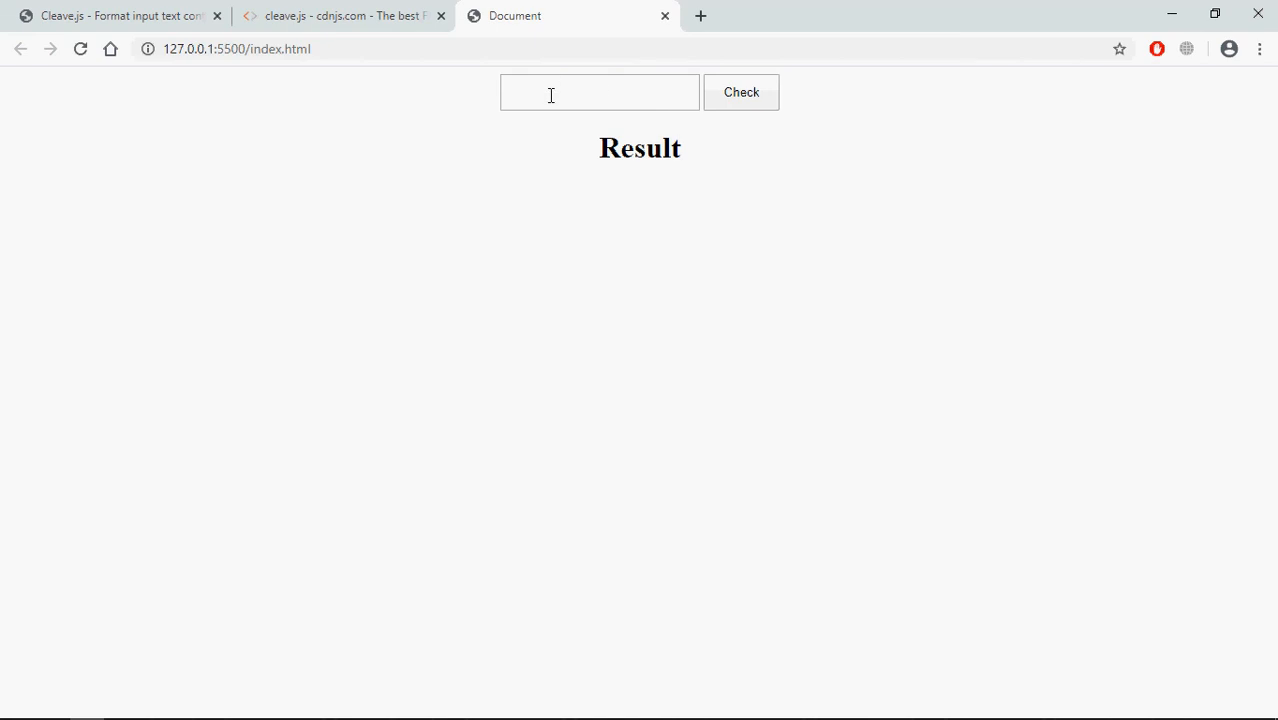
pyautogui.click(599, 92)
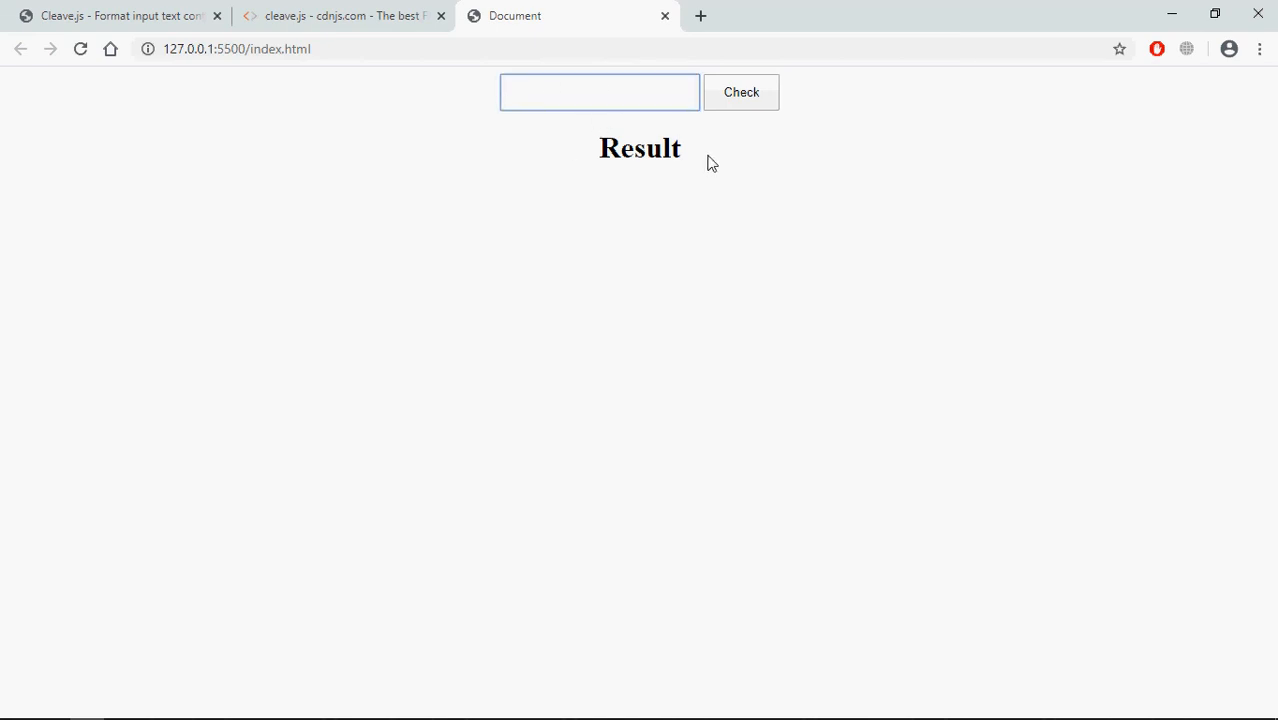
pyautogui.click(599, 91)
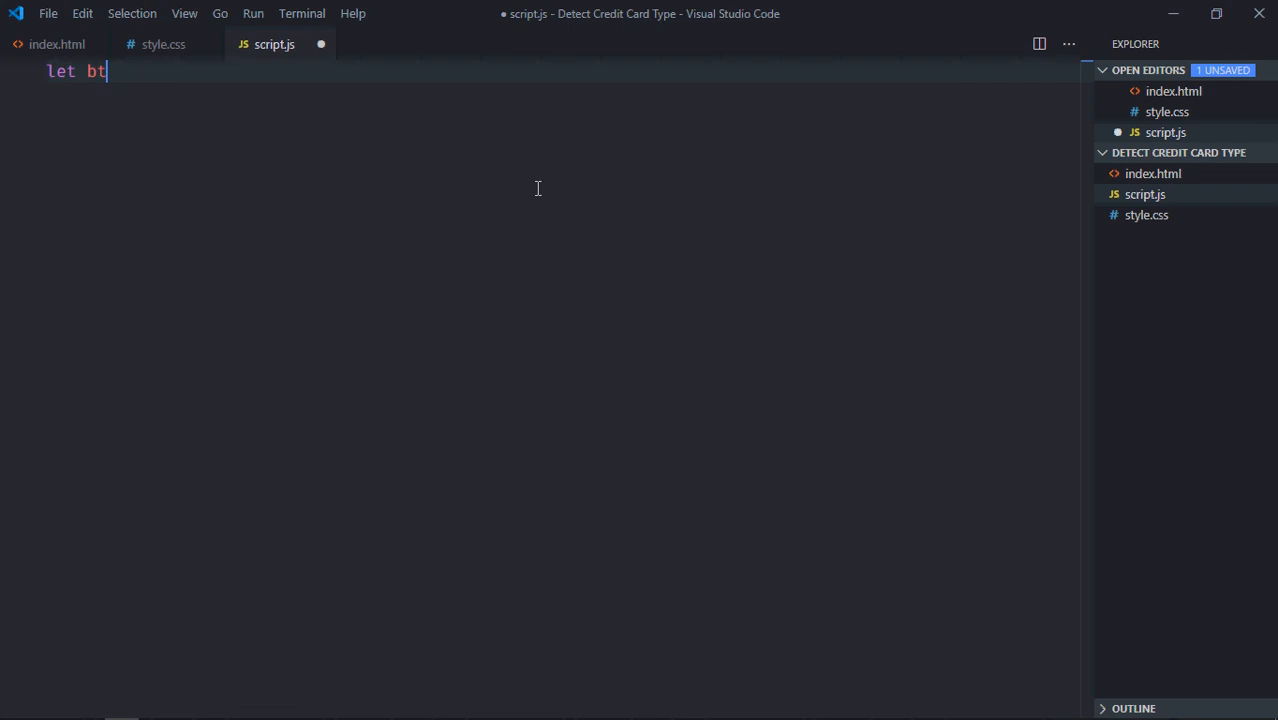
# Declare btnCheck and result using document.querySelector for the button and h1
pyautogui.write('nCheck = document.query')
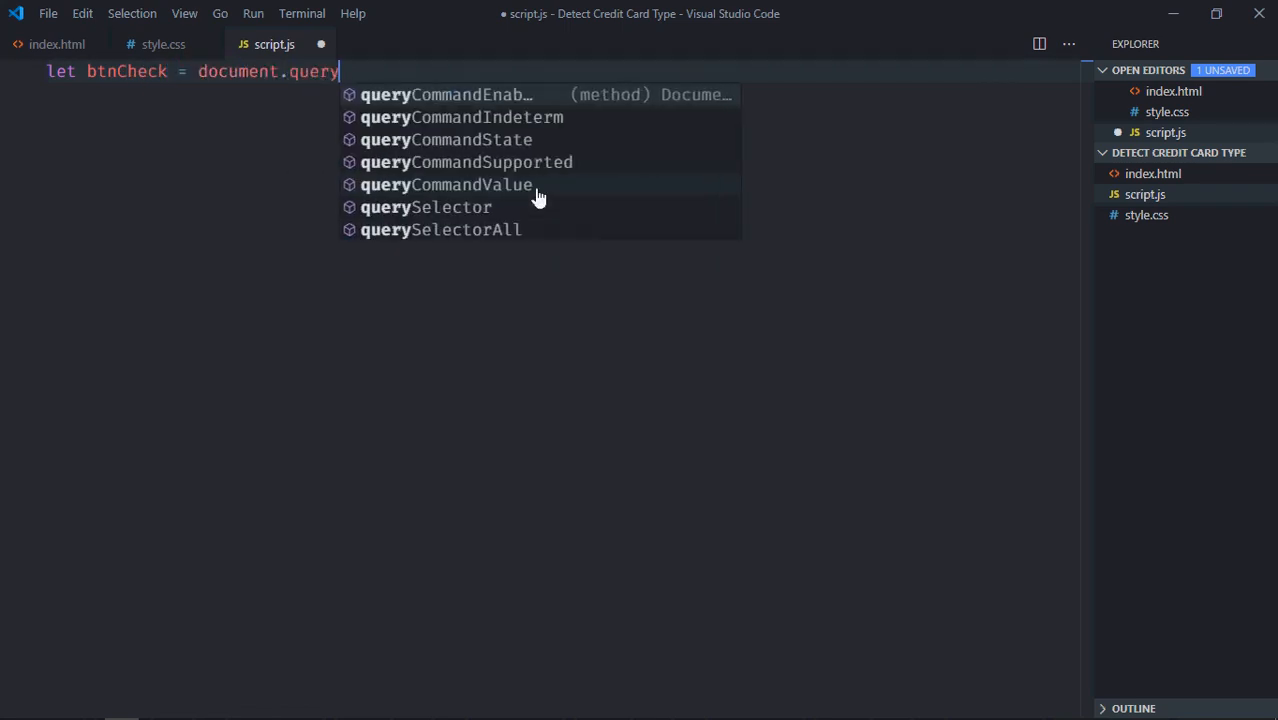
pyautogui.click(426, 207)
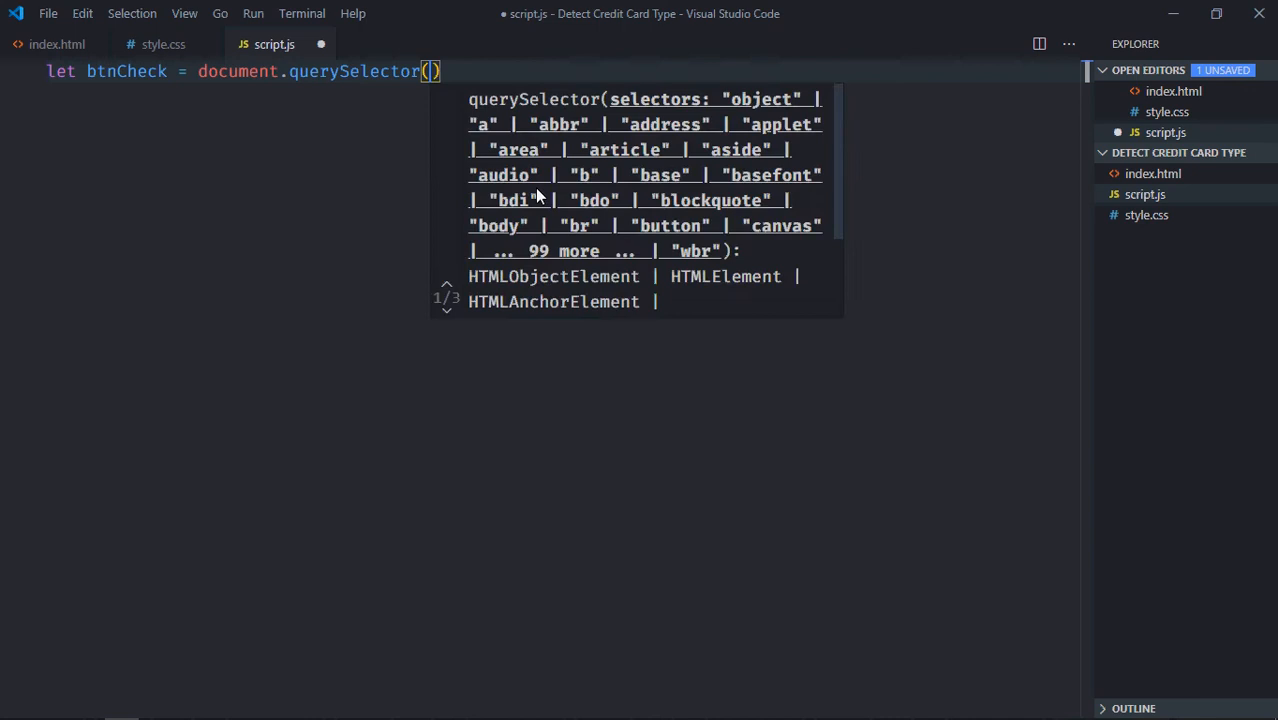
pyautogui.write("'button'")
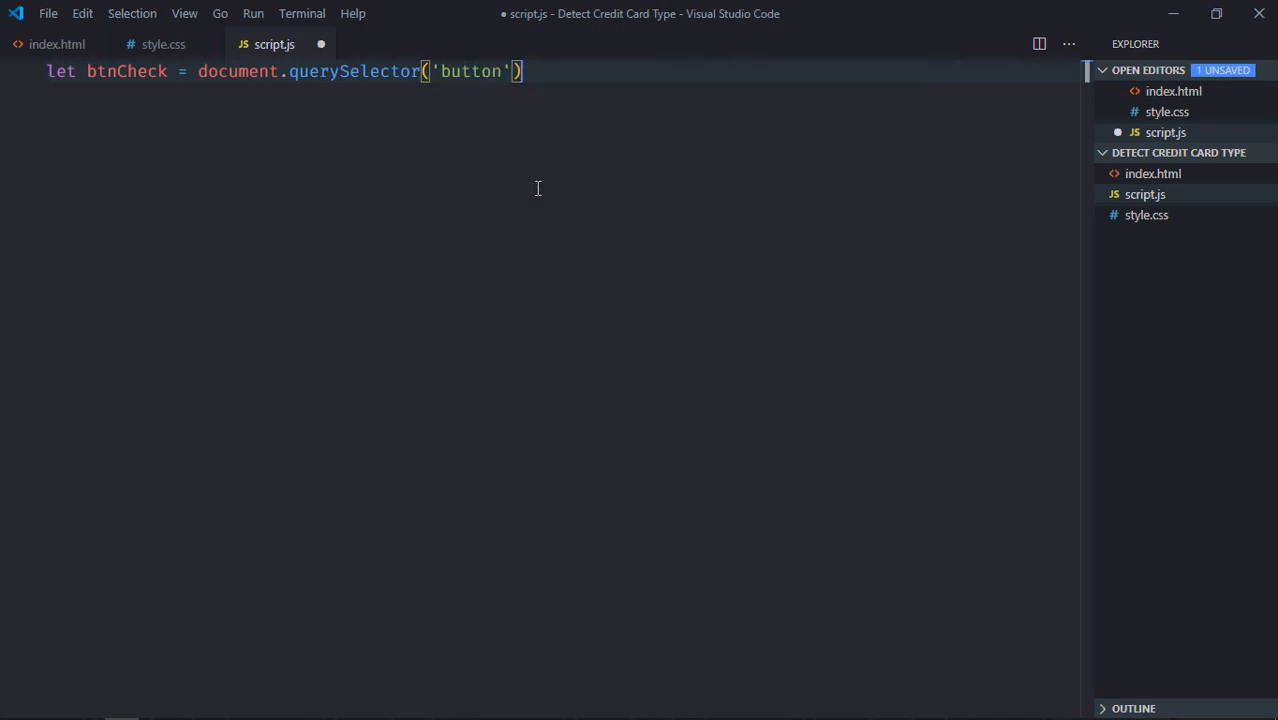
pyautogui.write(';')
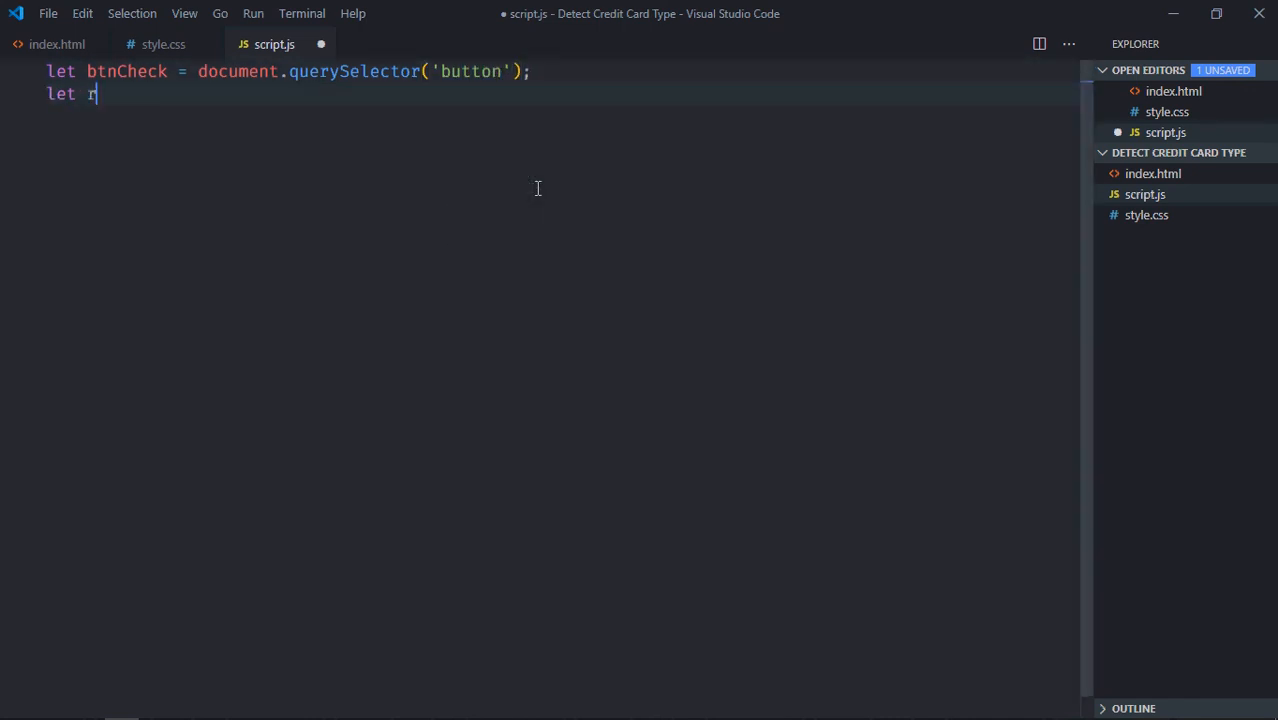
pyautogui.write('esult = do')
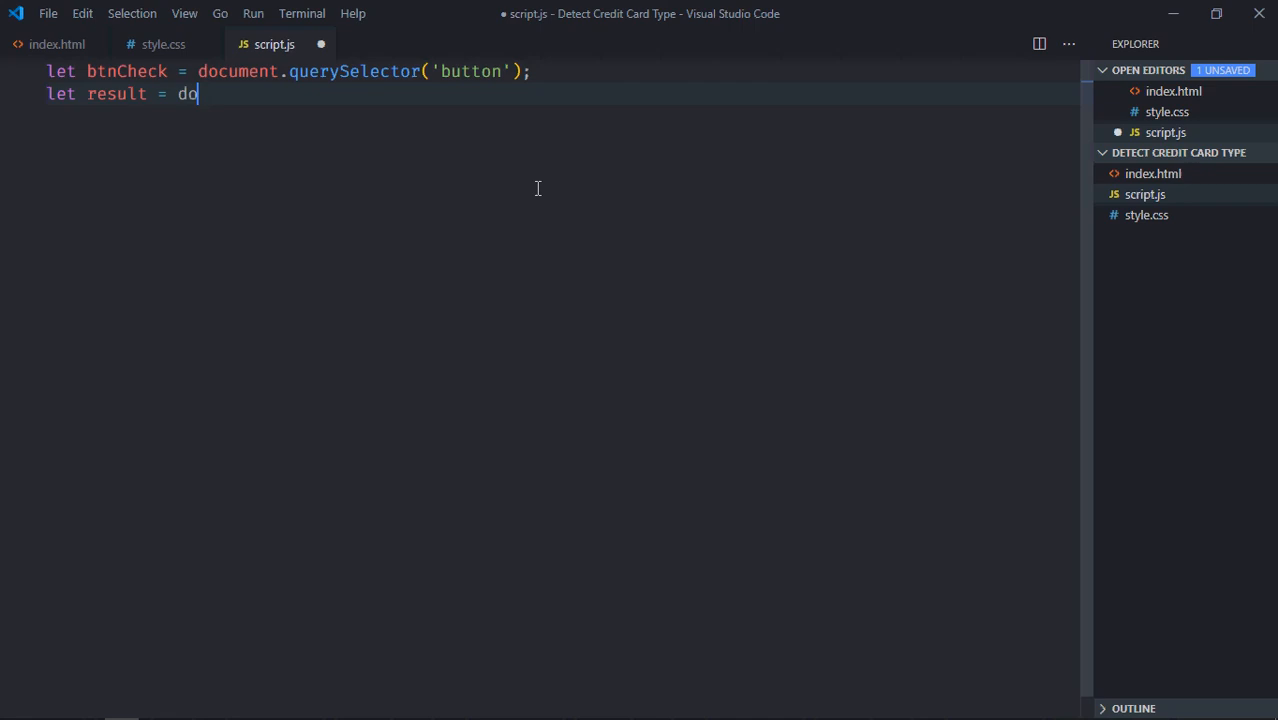
pyautogui.write('cument.querySelector')
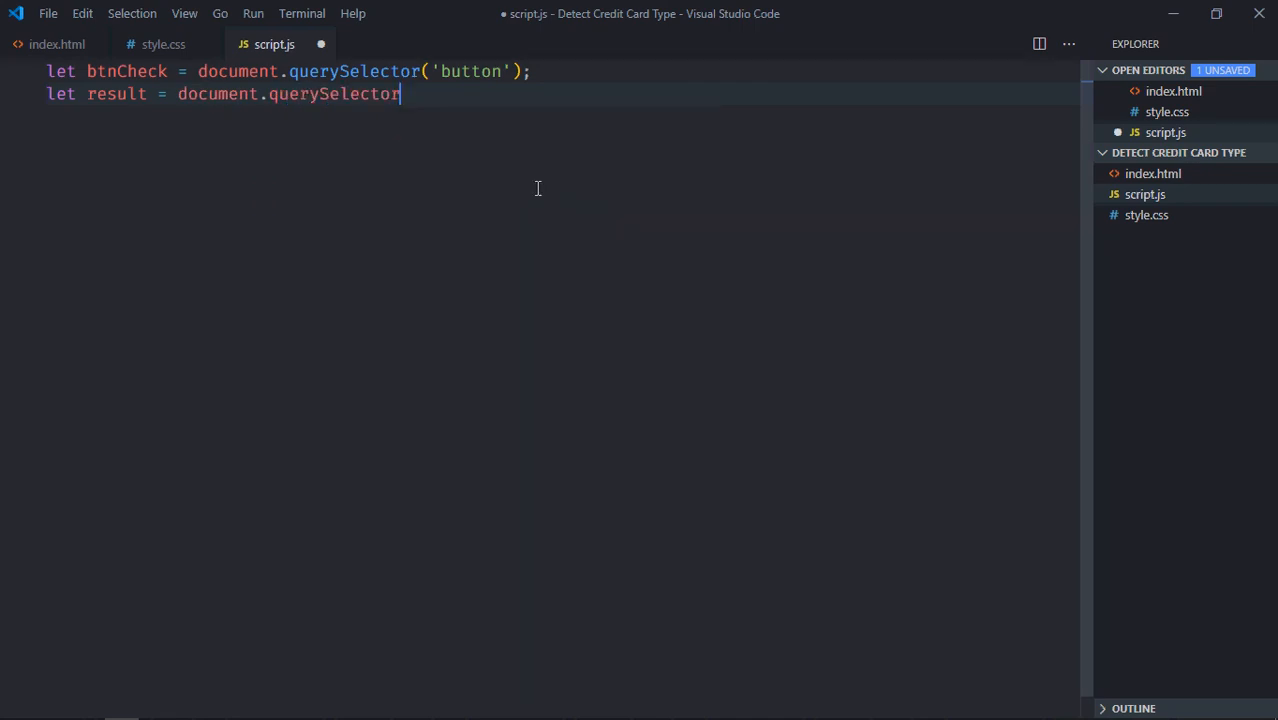
pyautogui.write("('h'")
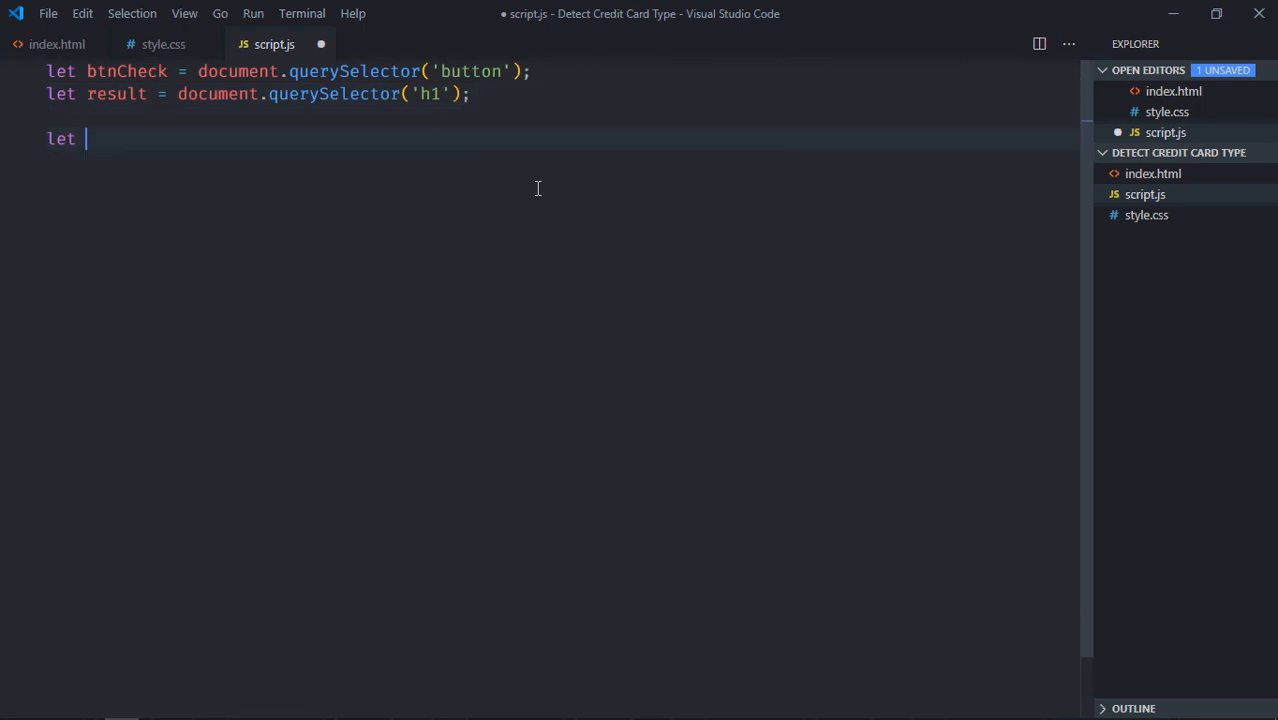
# Declare the cardType variable and go to the Cleave.js docs page
pyautogui.write('cred')
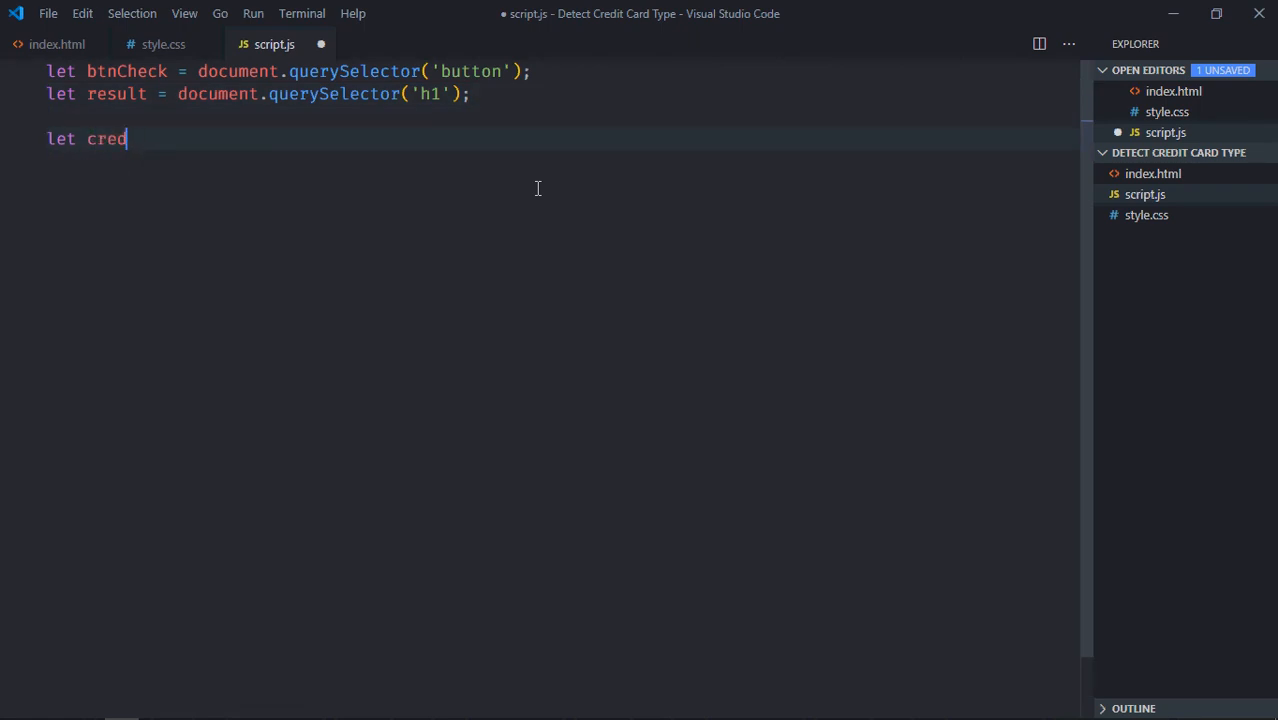
pyautogui.write('ardTy')
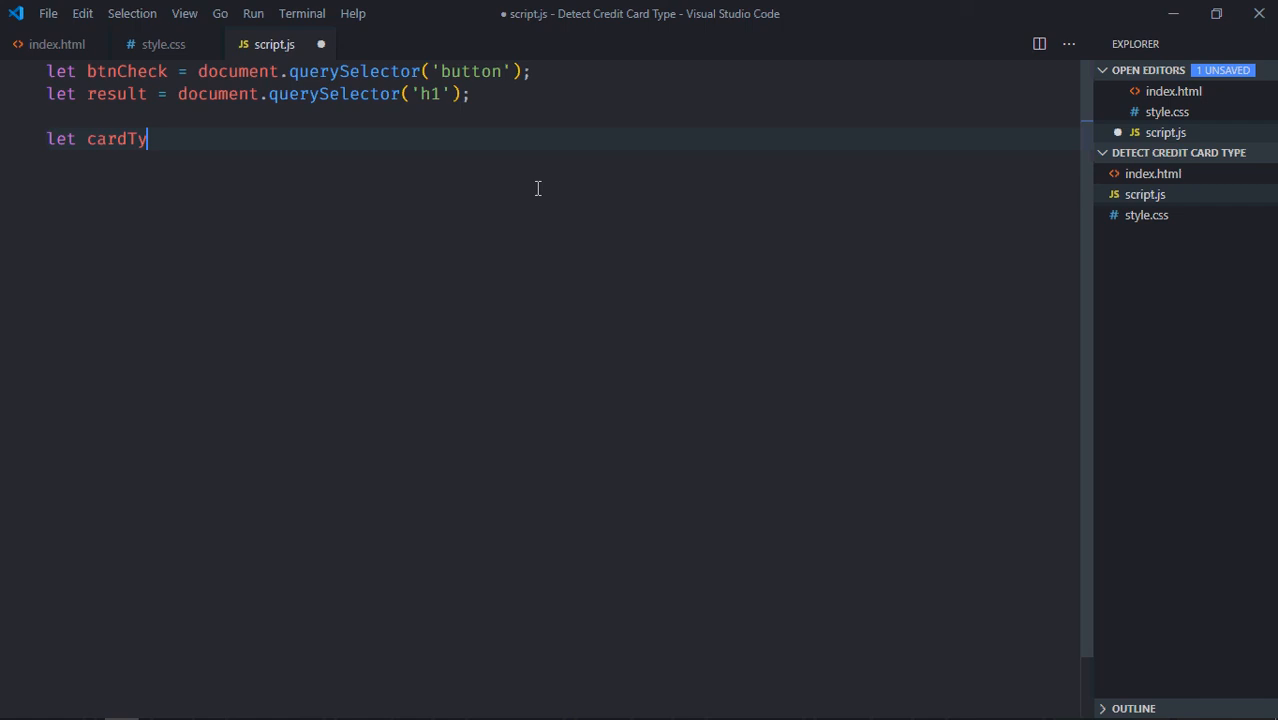
pyautogui.write('pe;')
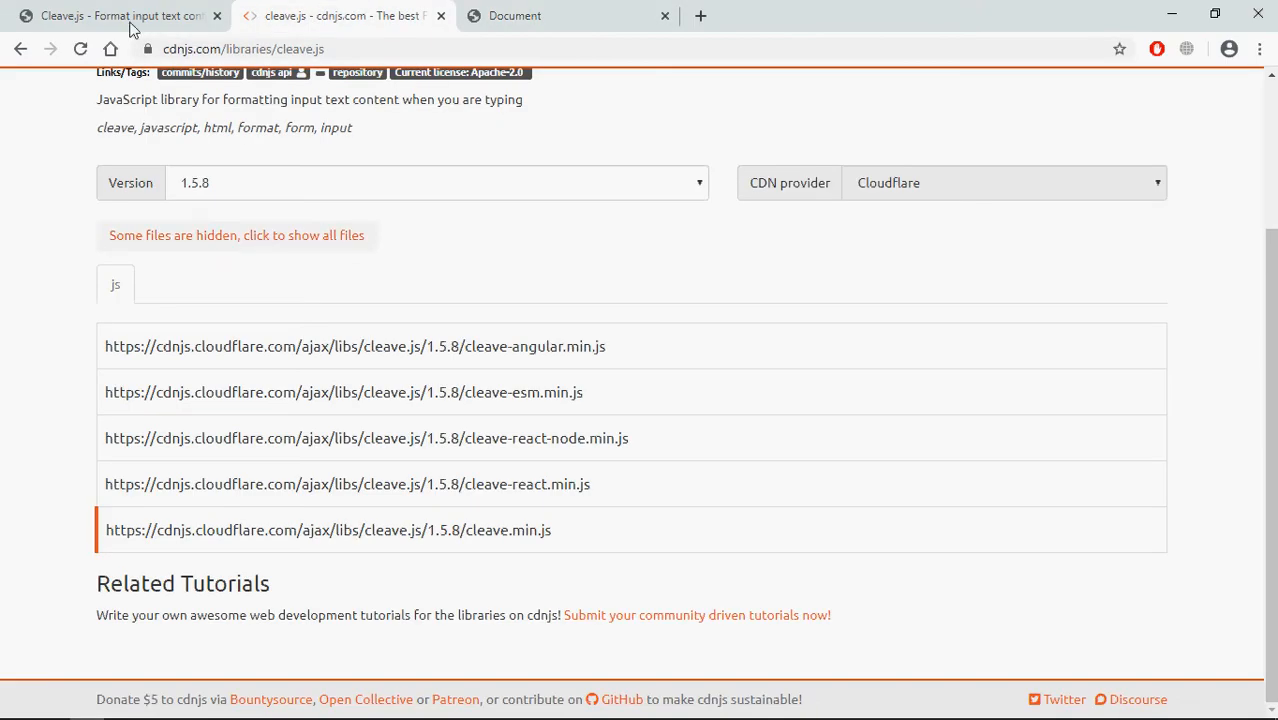
pyautogui.click(110, 15)
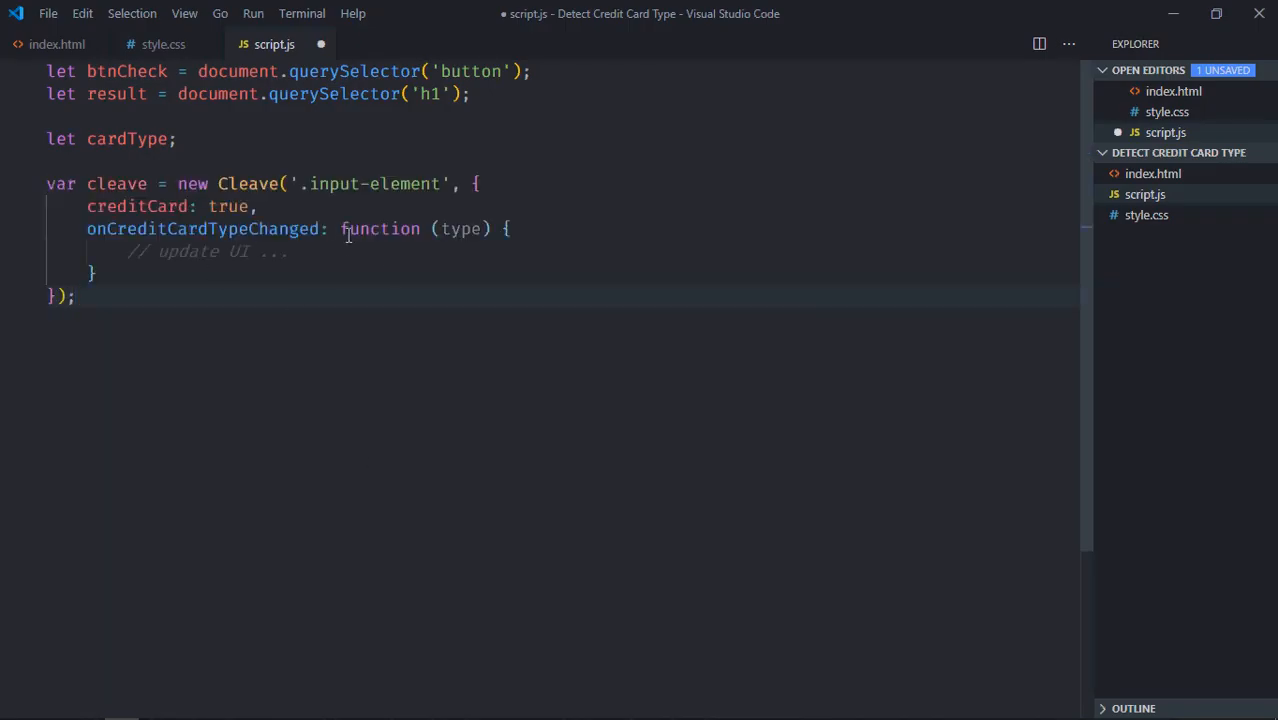
# Replace the onCreditCardTypeChanged callback with type => cardType = type
pyautogui.doubleClick(461, 228)
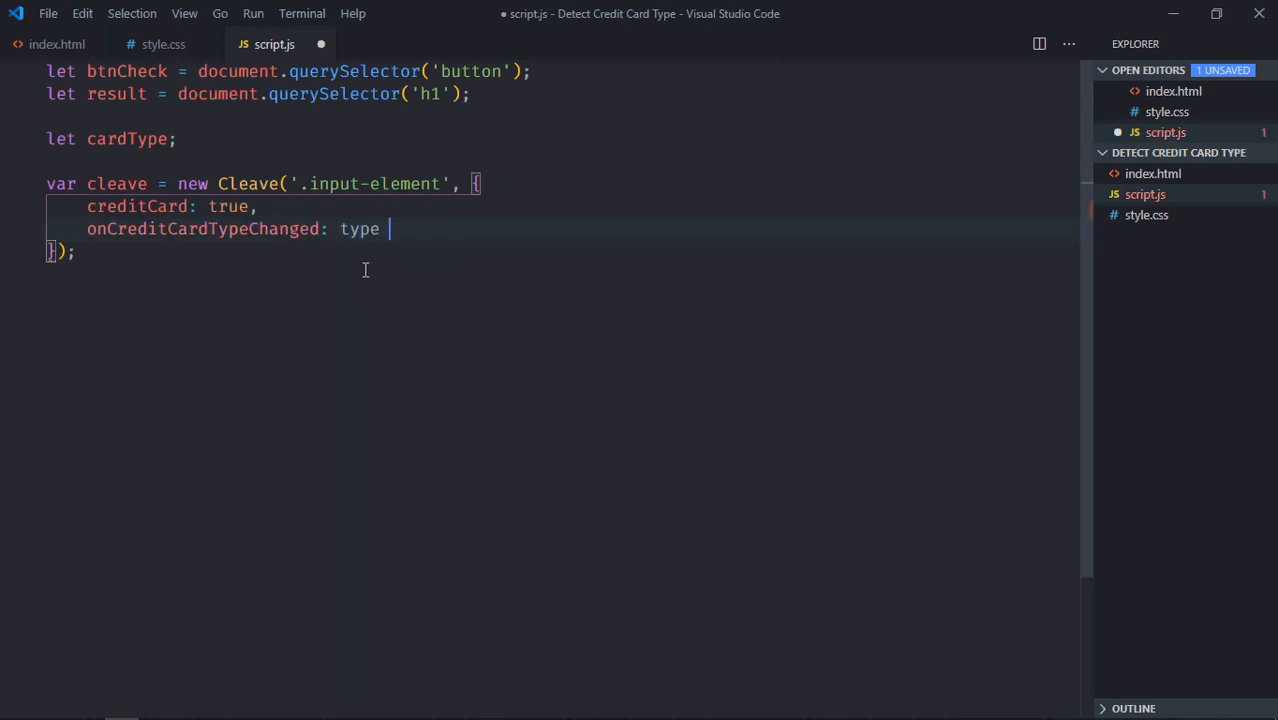
pyautogui.write('=> cr')
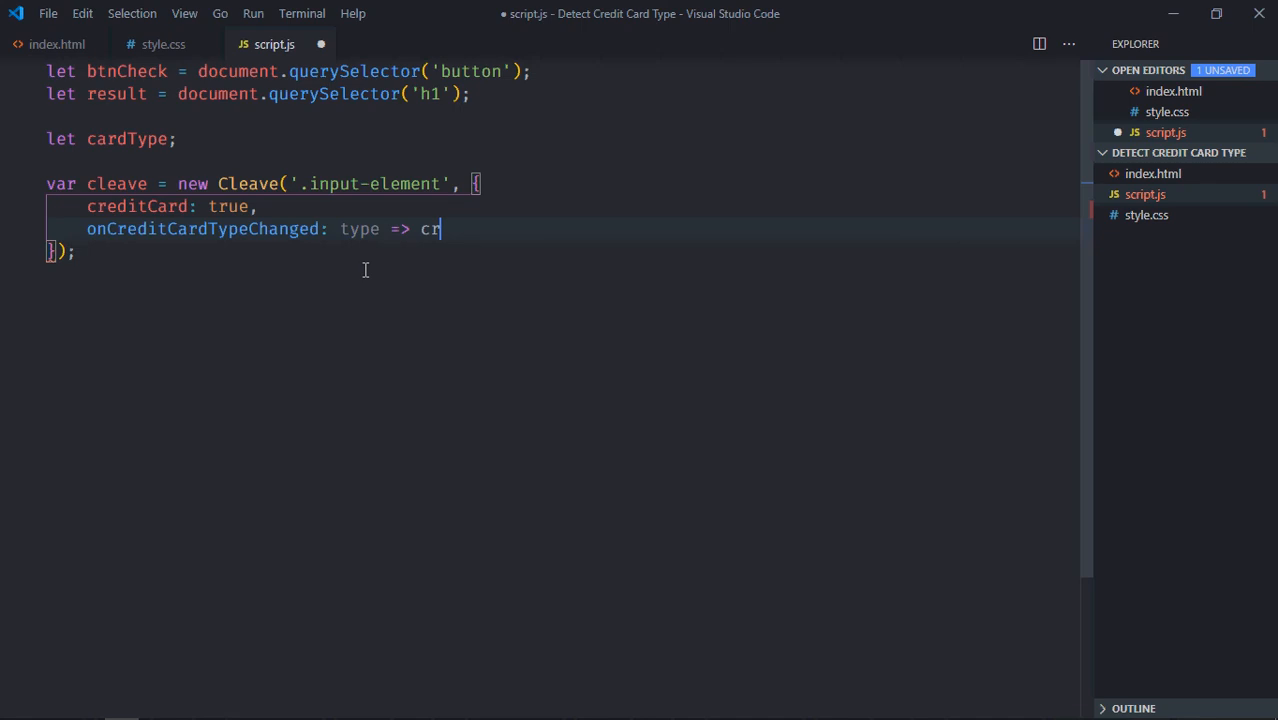
pyautogui.write('ardType')
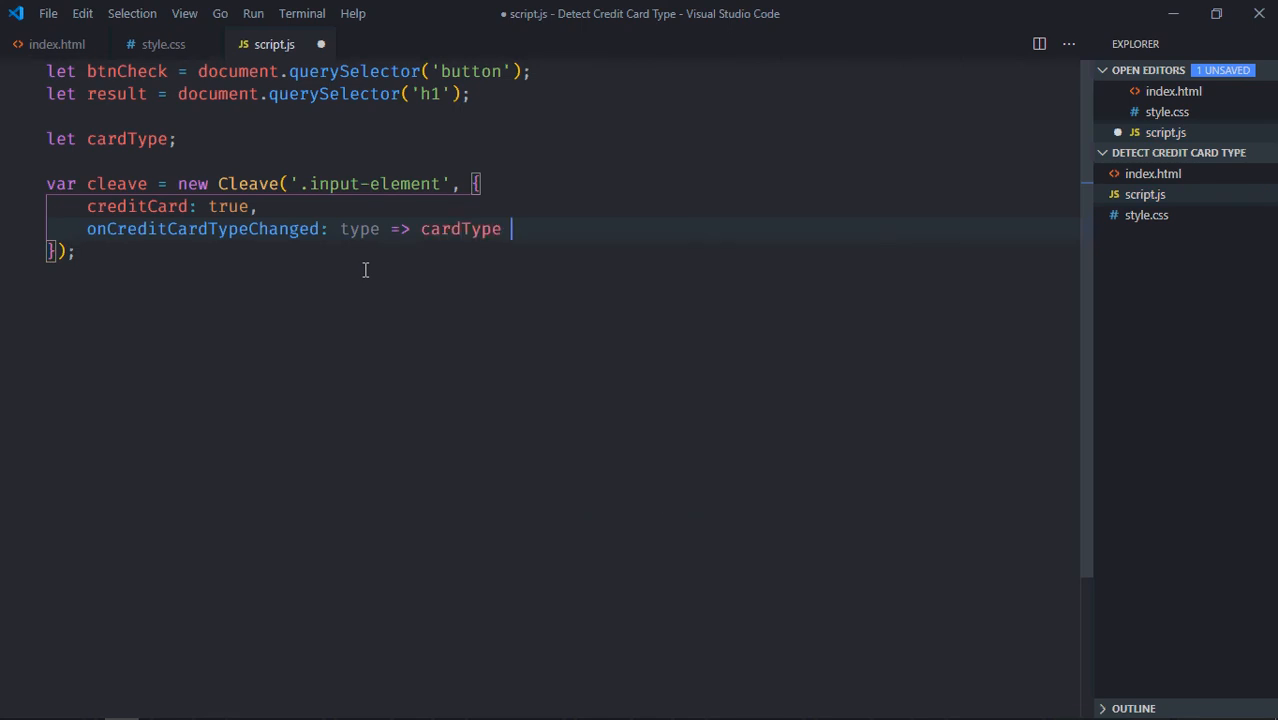
pyautogui.write('= type')
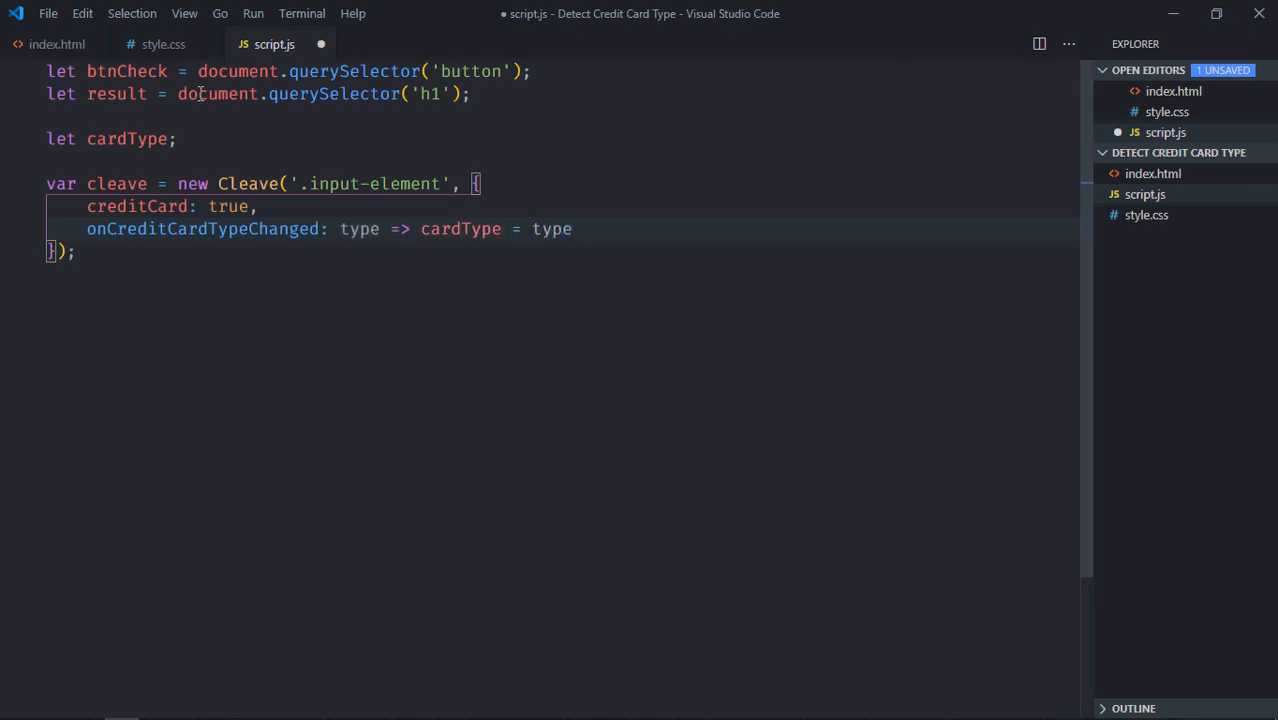
# Add delimiter: '-' after the creditCard: true option
pyautogui.click(258, 206)
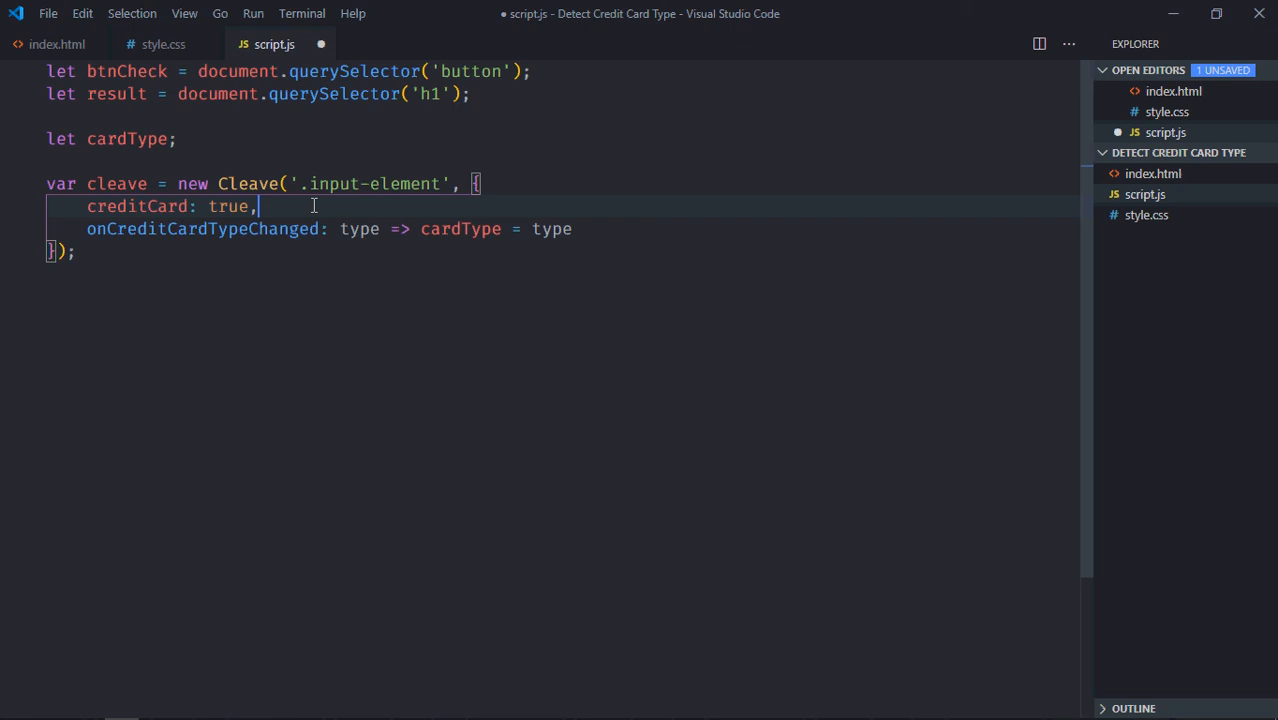
pyautogui.write('delimit')
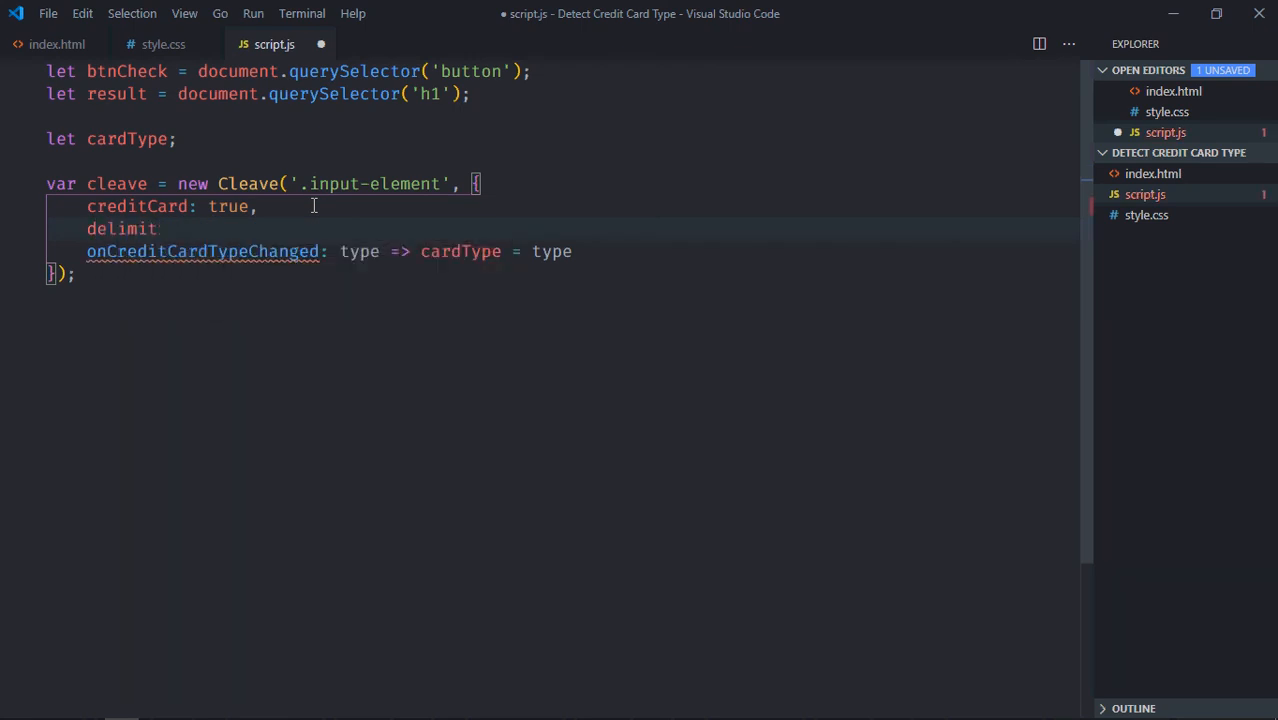
pyautogui.write('er')
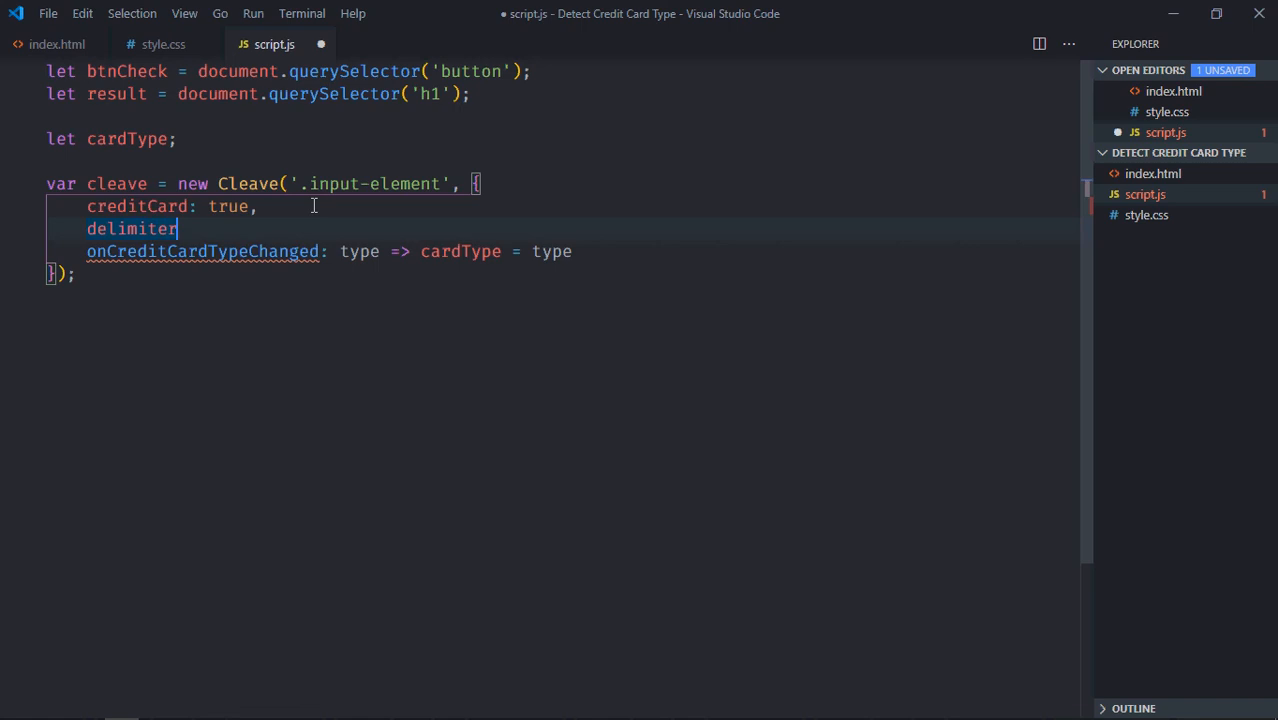
pyautogui.write(": '-',")
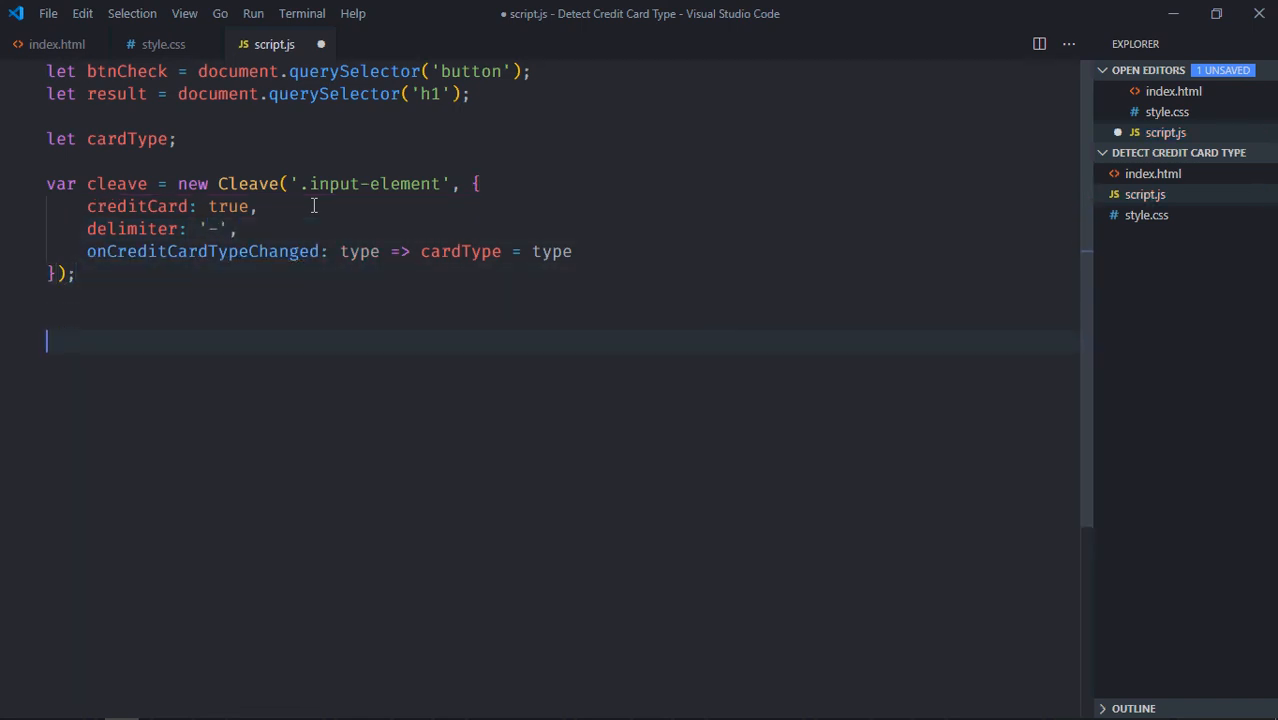
pyautogui.write("btnCheck.addEventListener('")
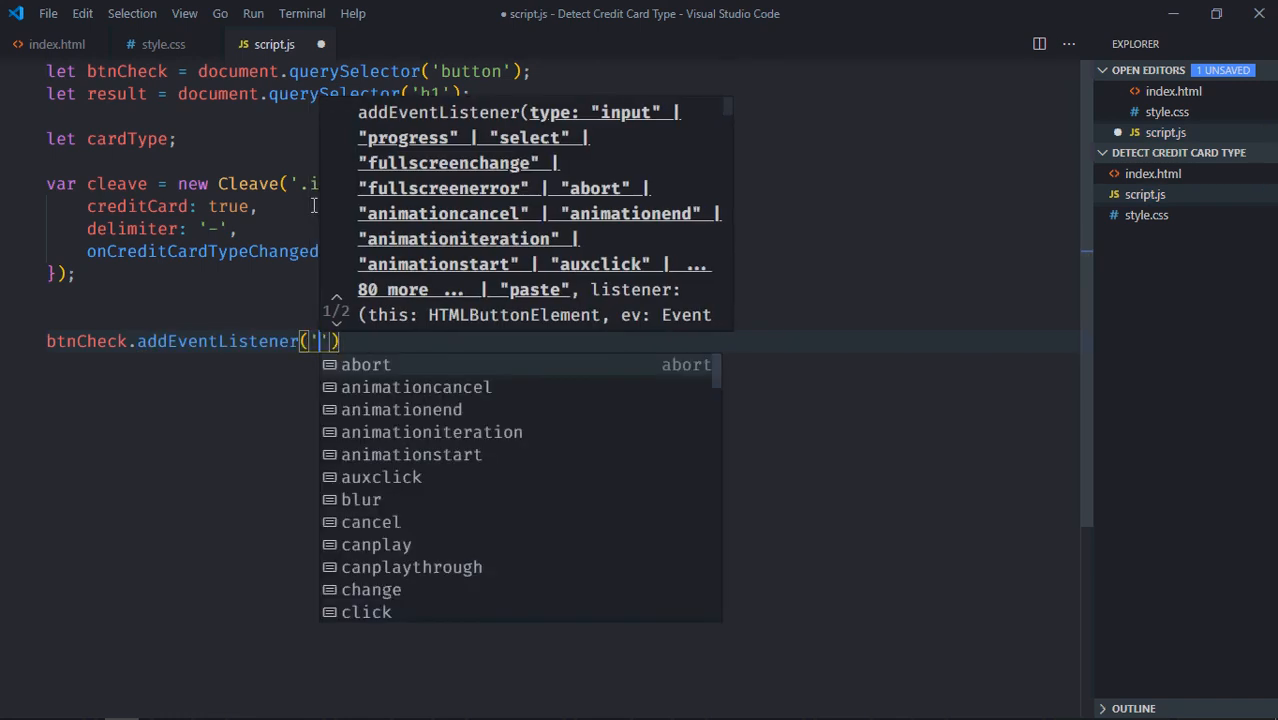
pyautogui.write('click')
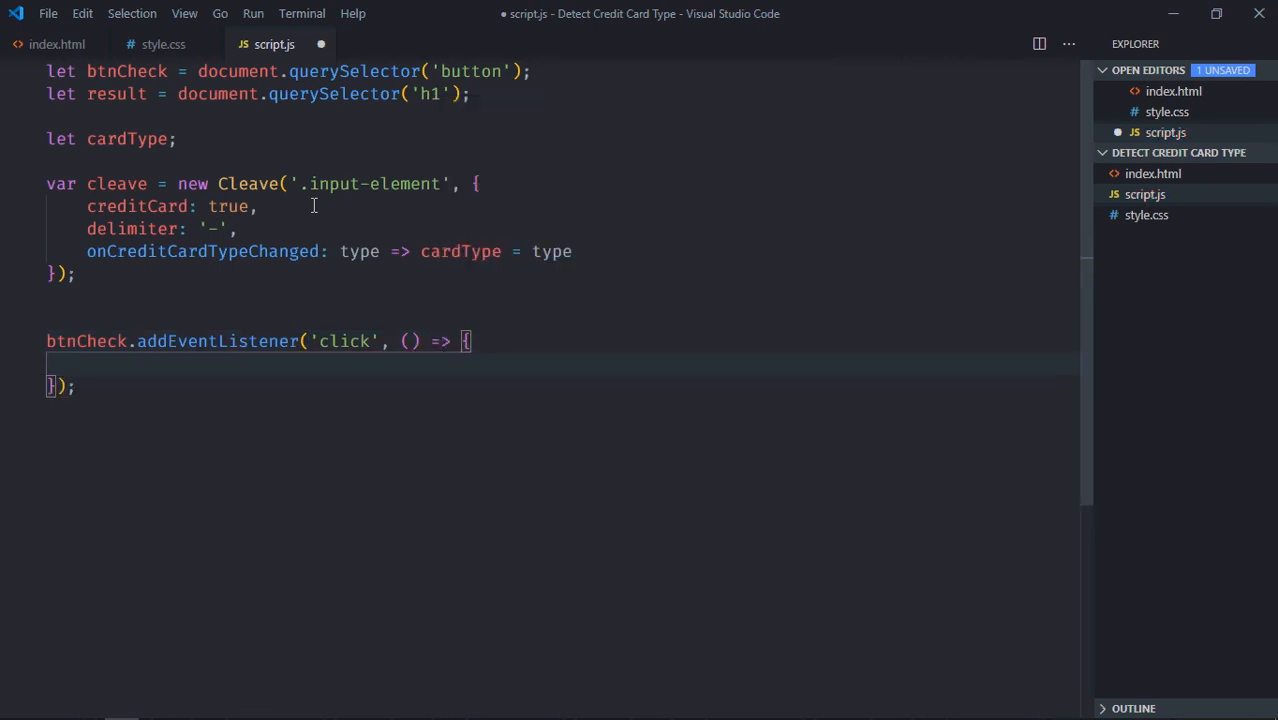
pyautogui.write('result.innerText =')
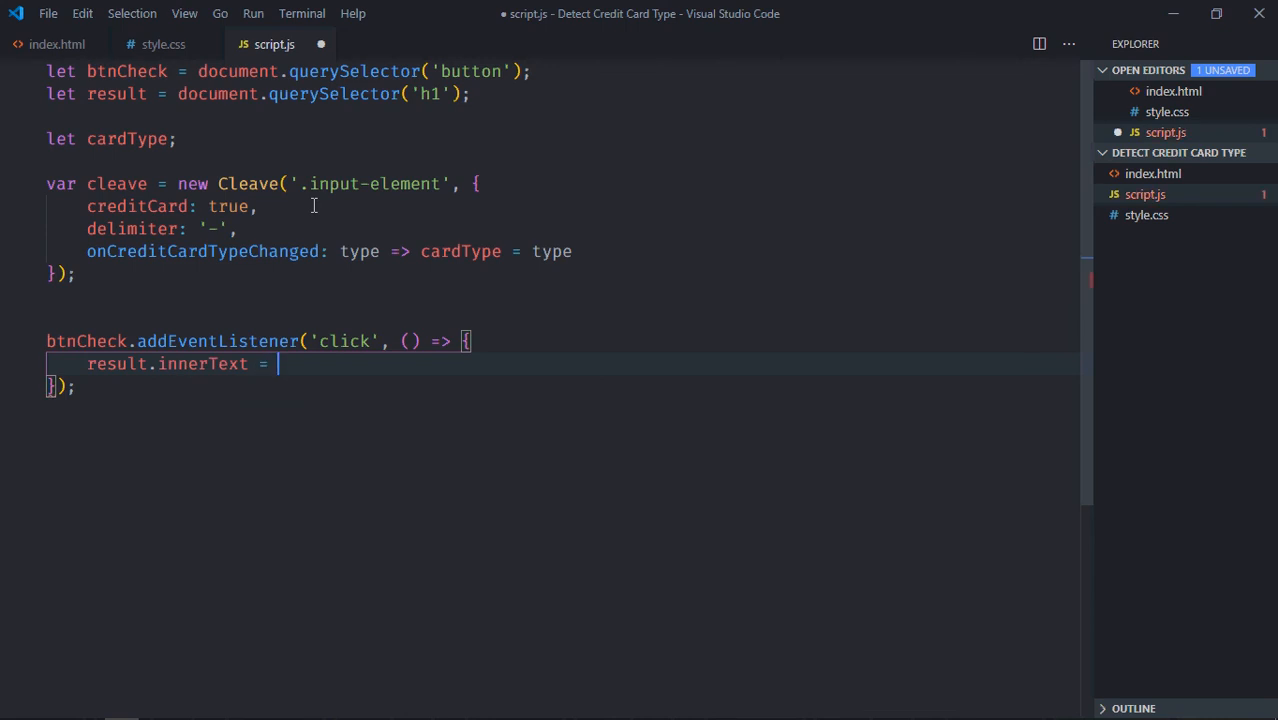
pyautogui.write('``')
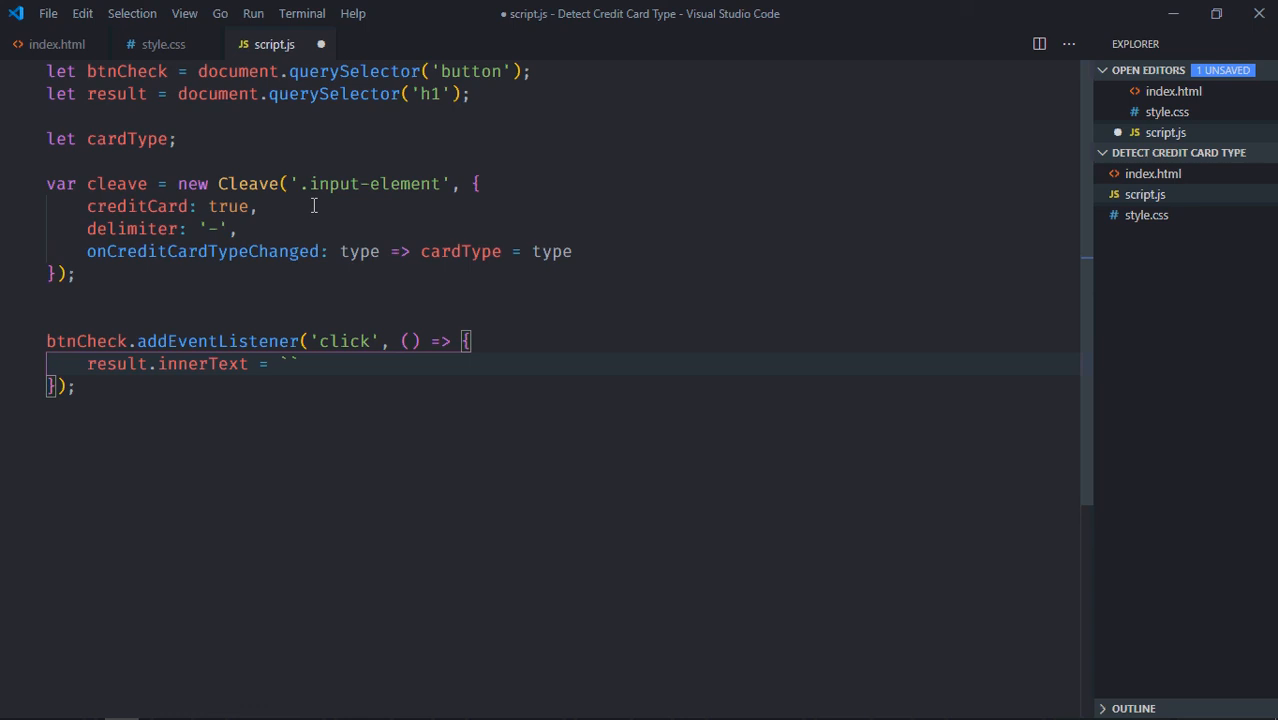
pyautogui.write('${')
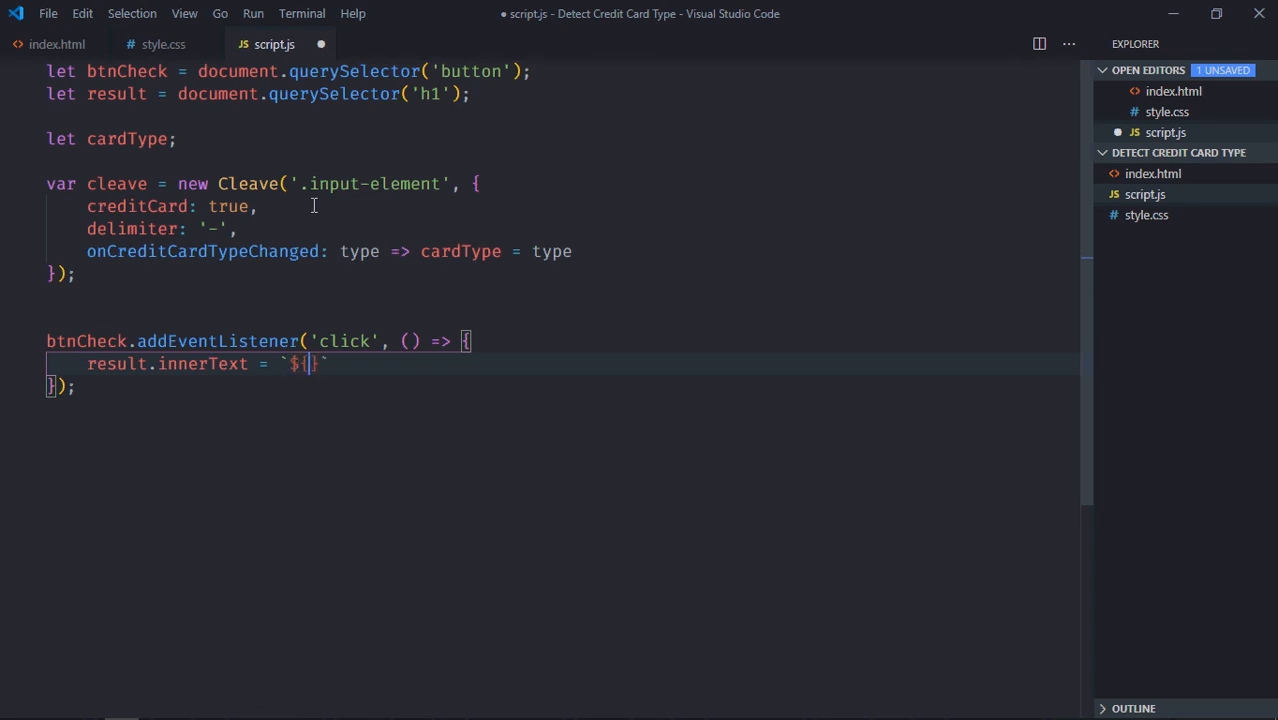
pyautogui.write('cardType')
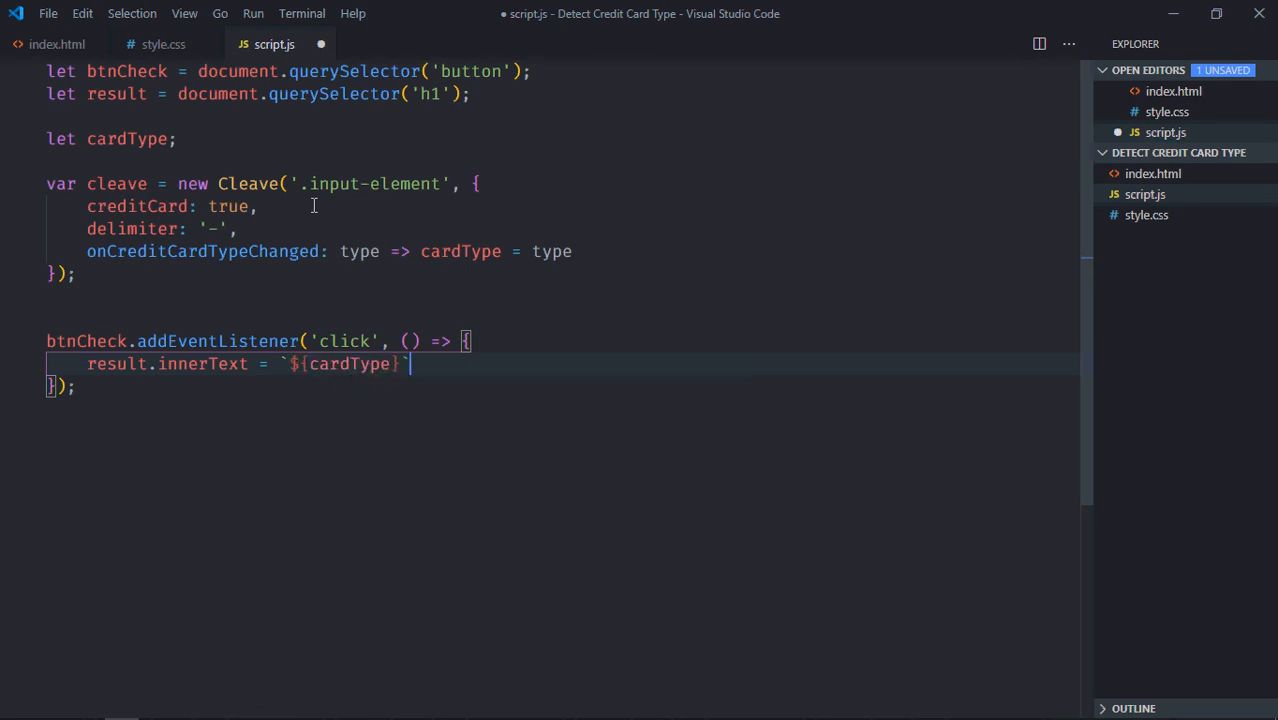
pyautogui.write(';')
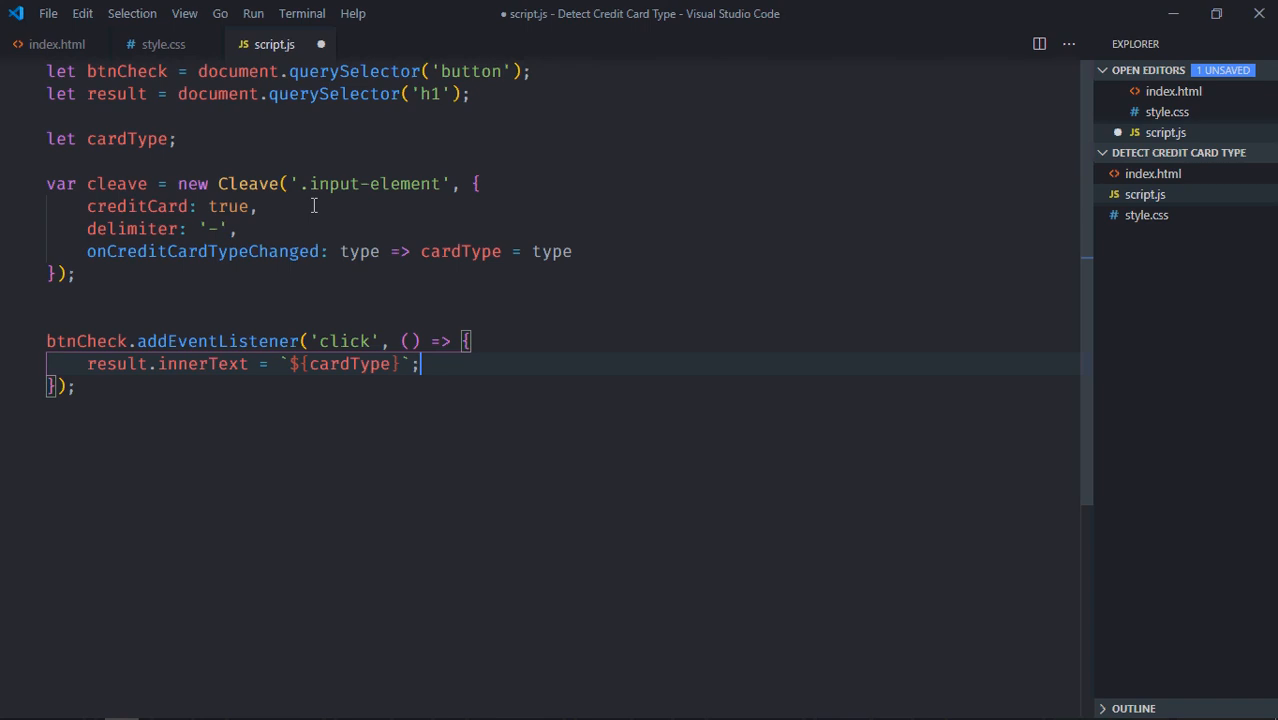
pyautogui.press('ctrl+s')
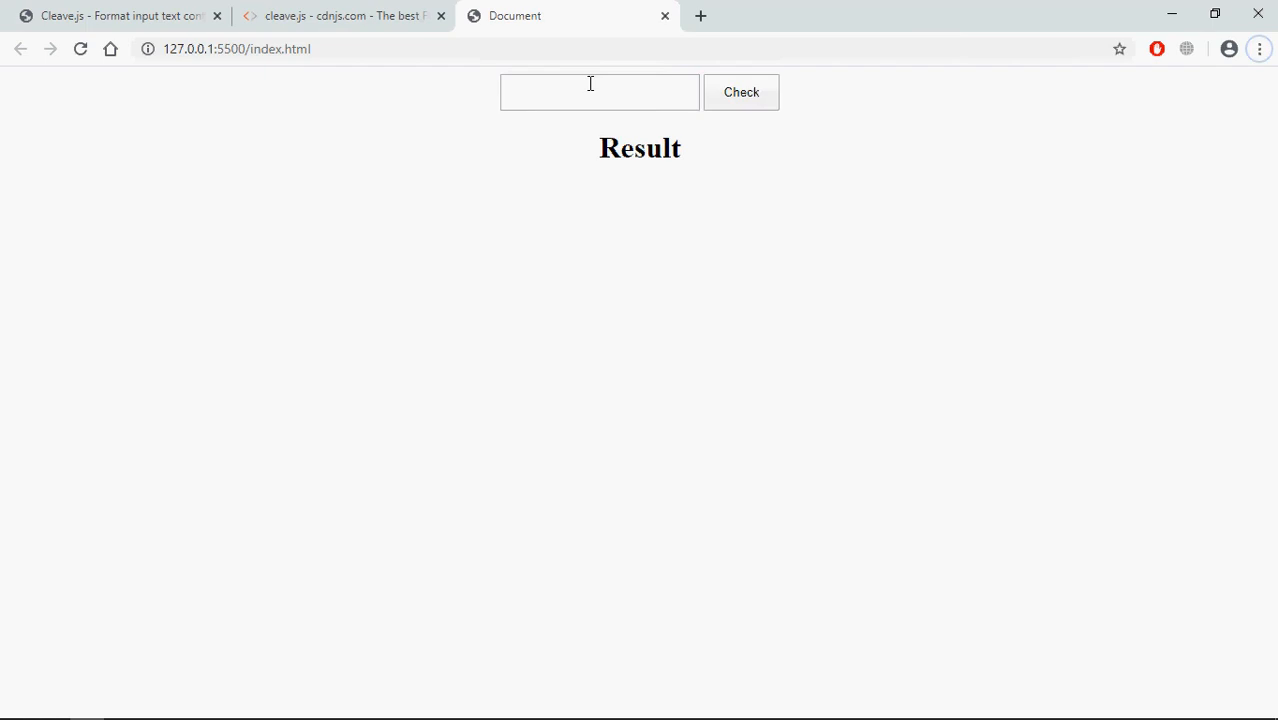
pyautogui.write('4111111111111111')
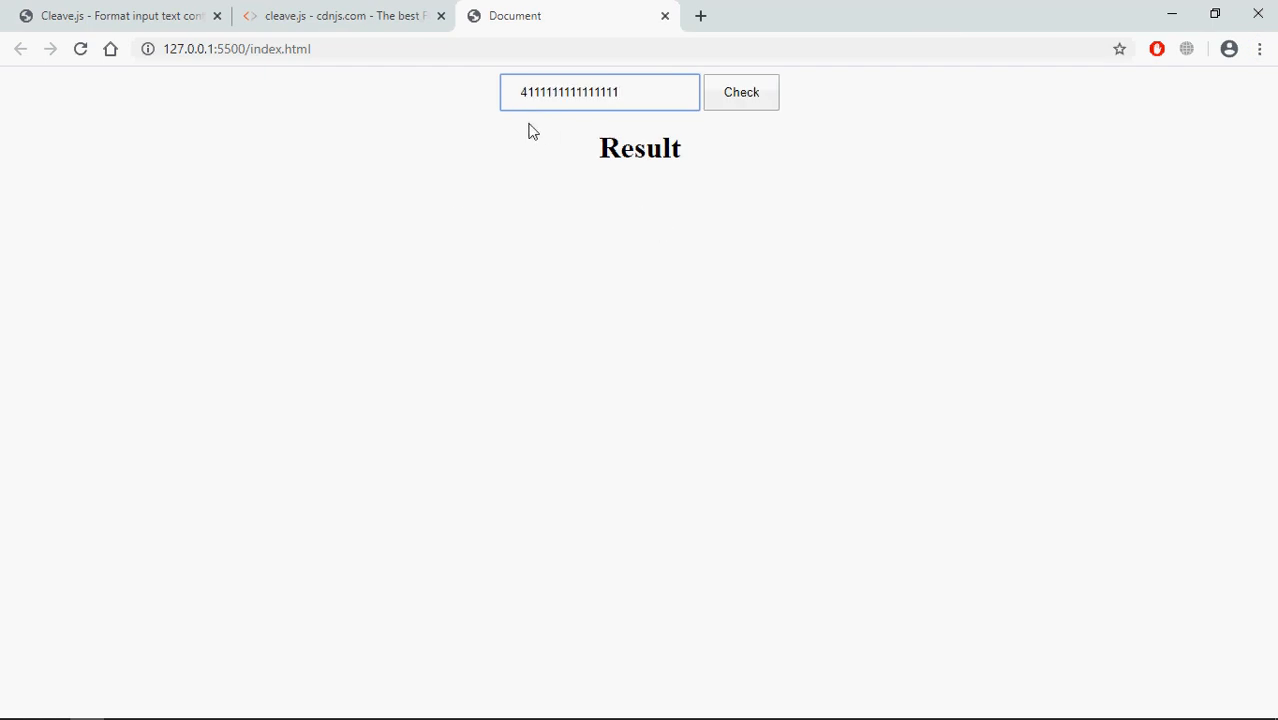
pyautogui.moveTo(459, 195)
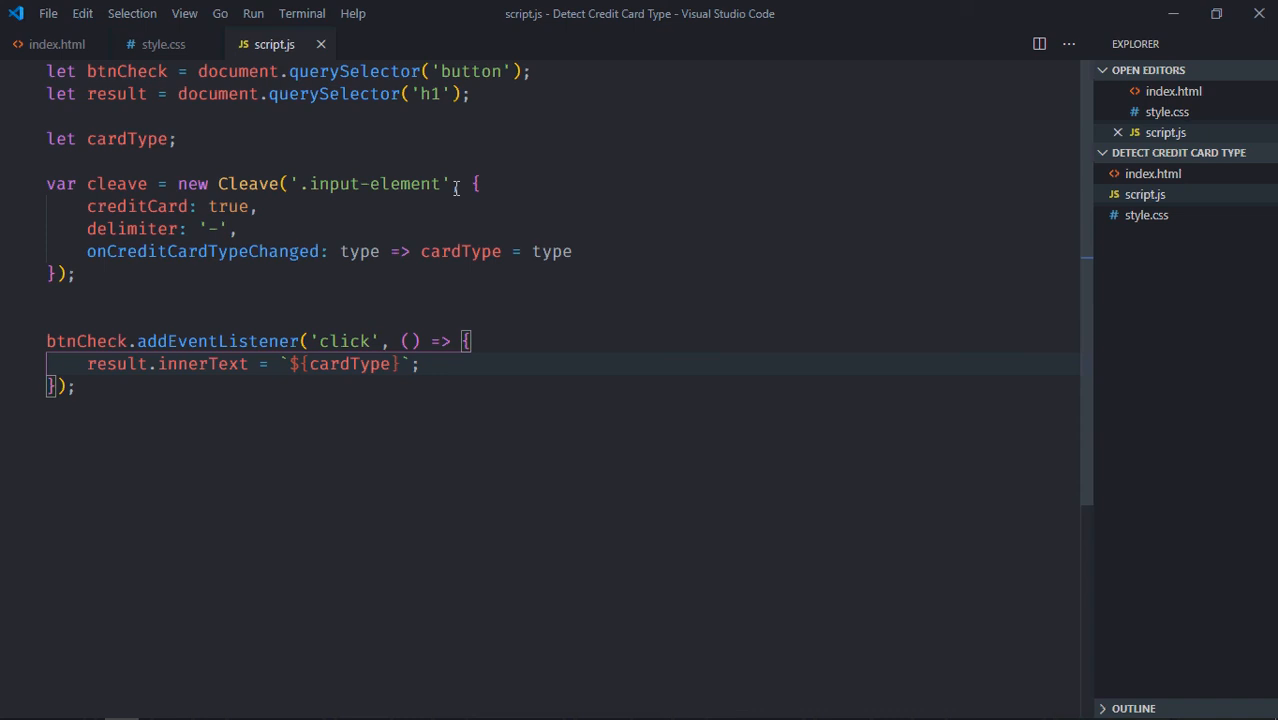
# Change the Cleave selector from '.input-element' to 'input' and save
pyautogui.doubleClick(367, 184)
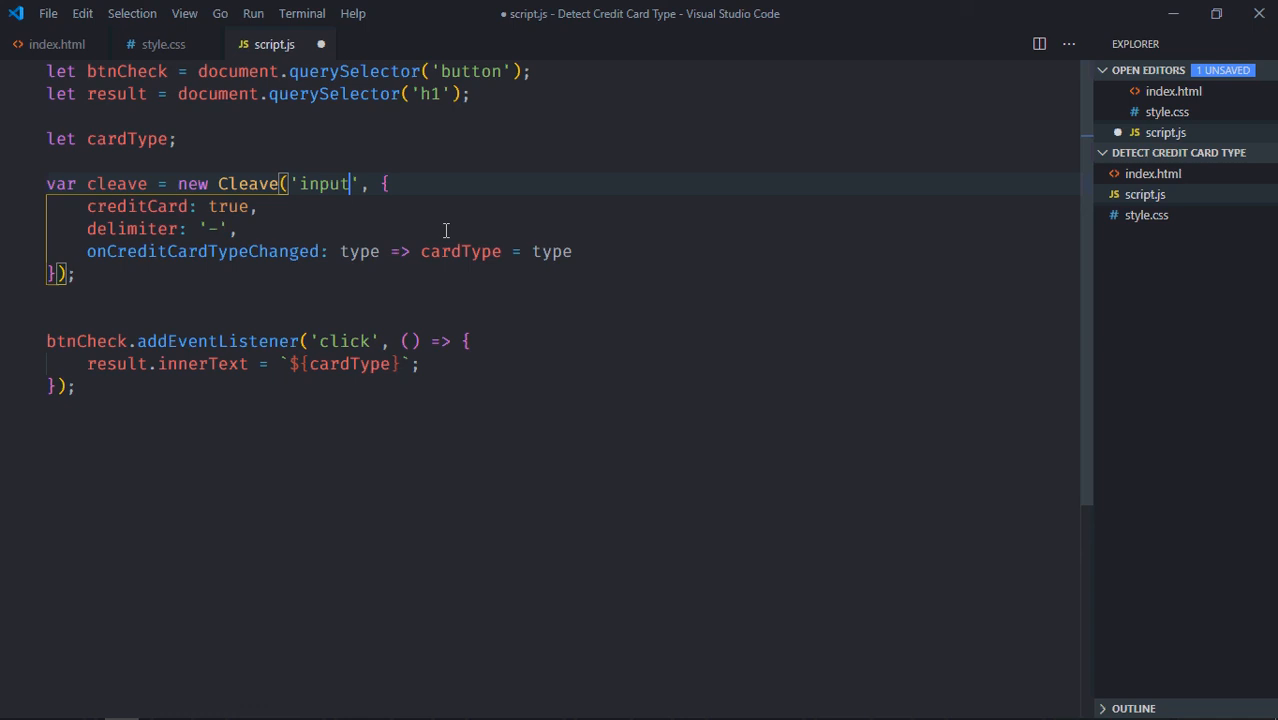
pyautogui.press('ctrl+s')
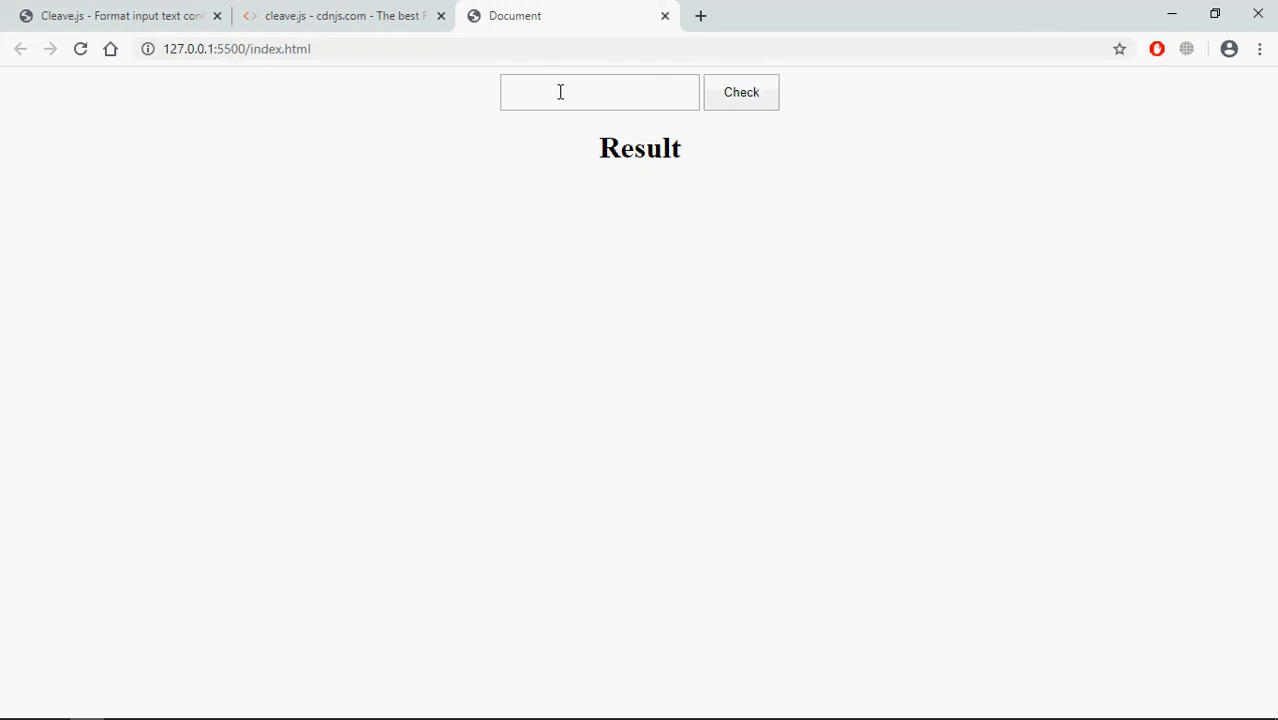
pyautogui.write('4111111111111111')
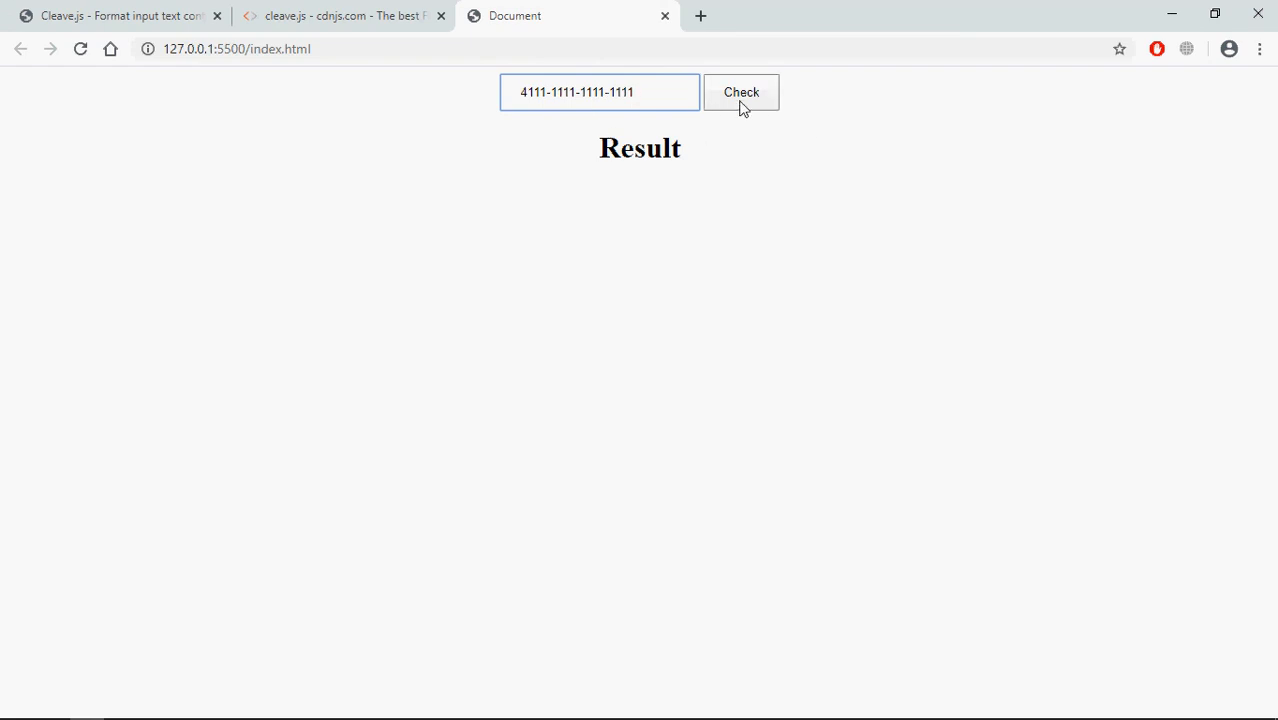
pyautogui.click(741, 92)
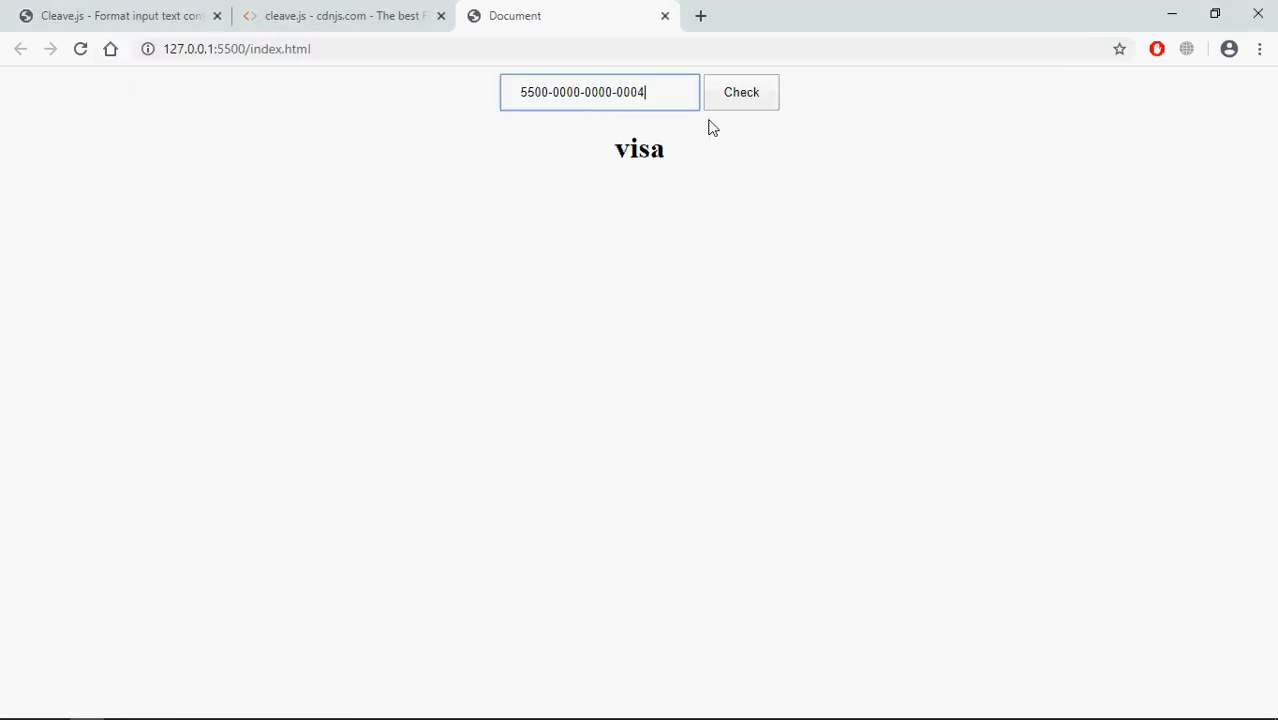
pyautogui.click(741, 92)
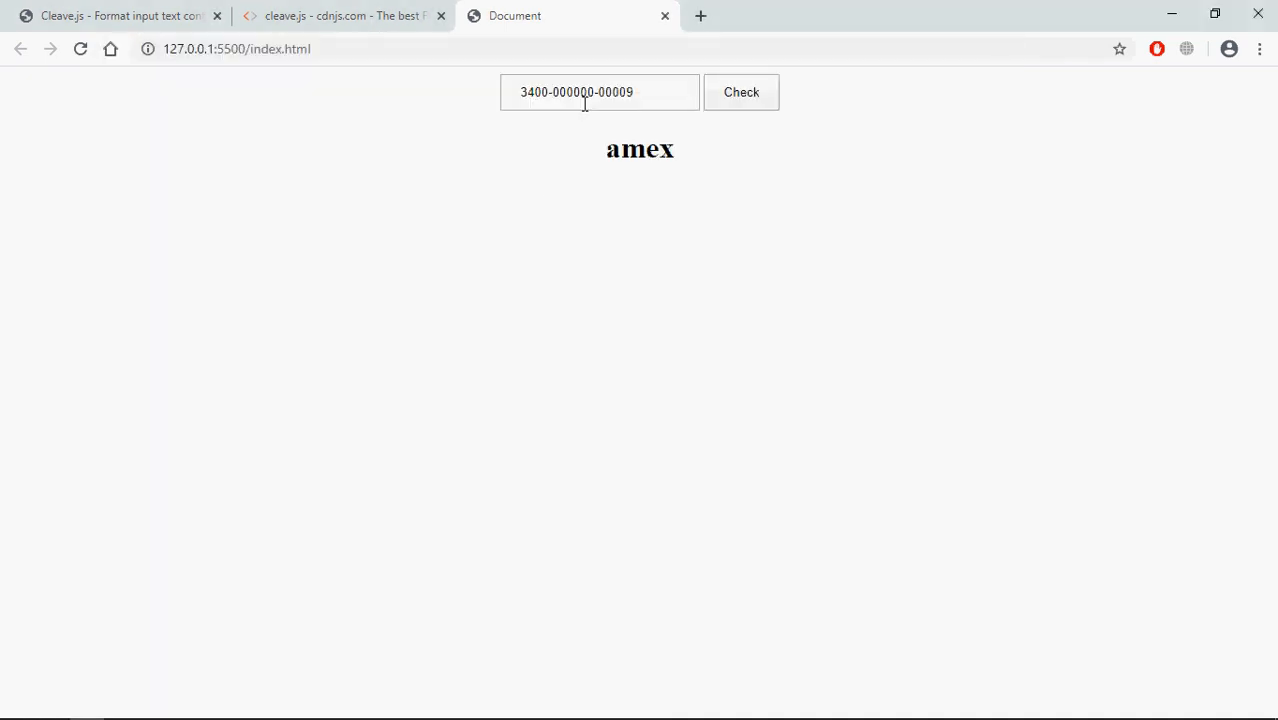
pyautogui.write('3000-000000-0004')
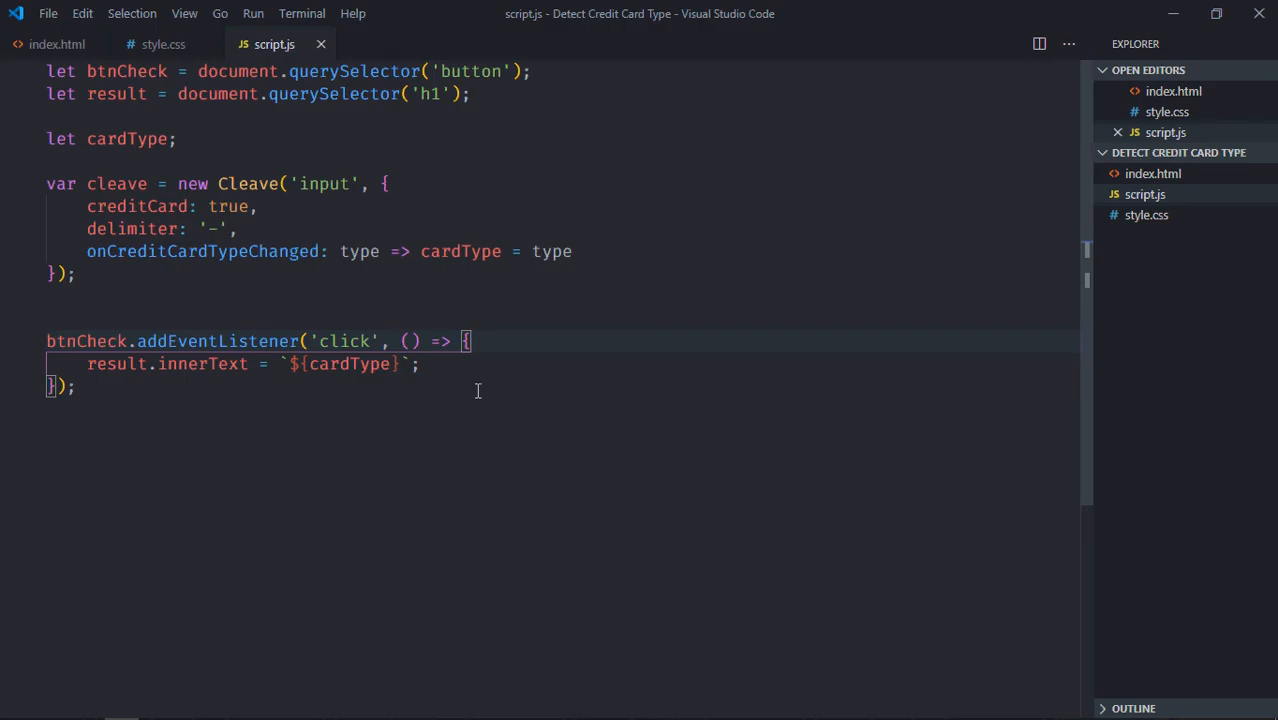
pyautogui.moveTo(417, 303)
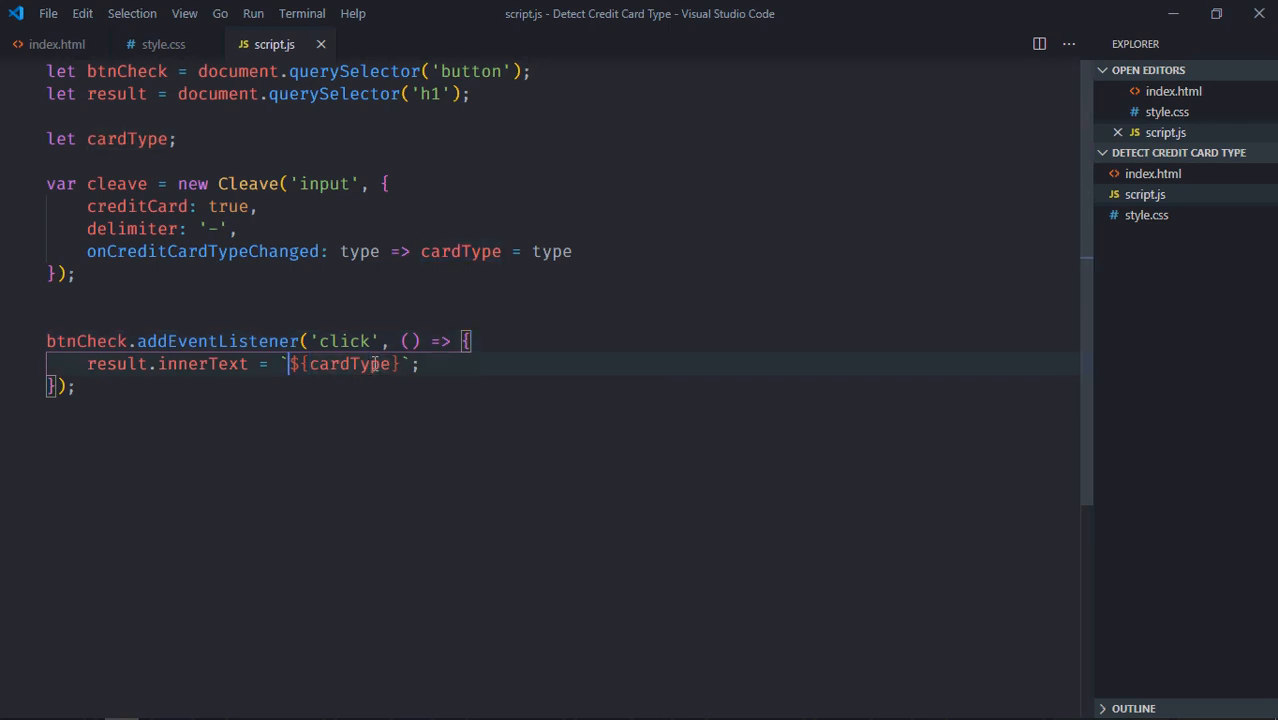
# Change the result text to `${cleave.getFormattedValue()} - ${cardType}` and save
pyautogui.write('{}')
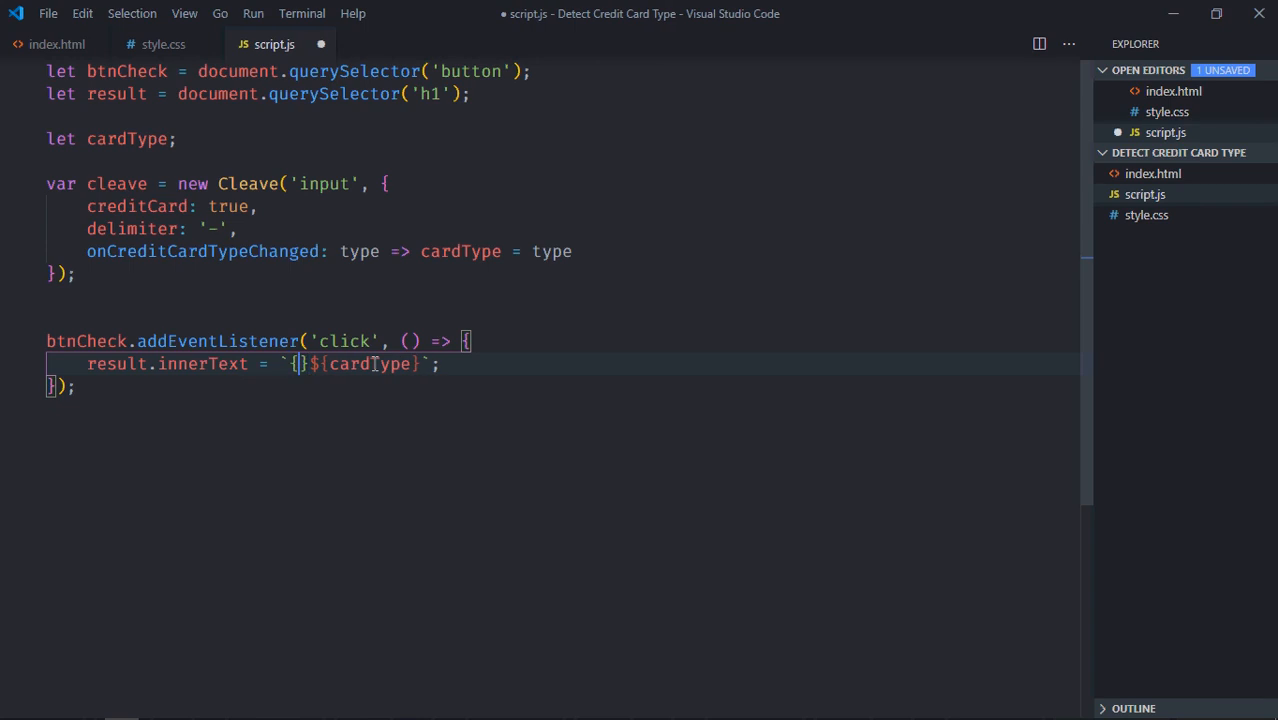
pyautogui.write('$')
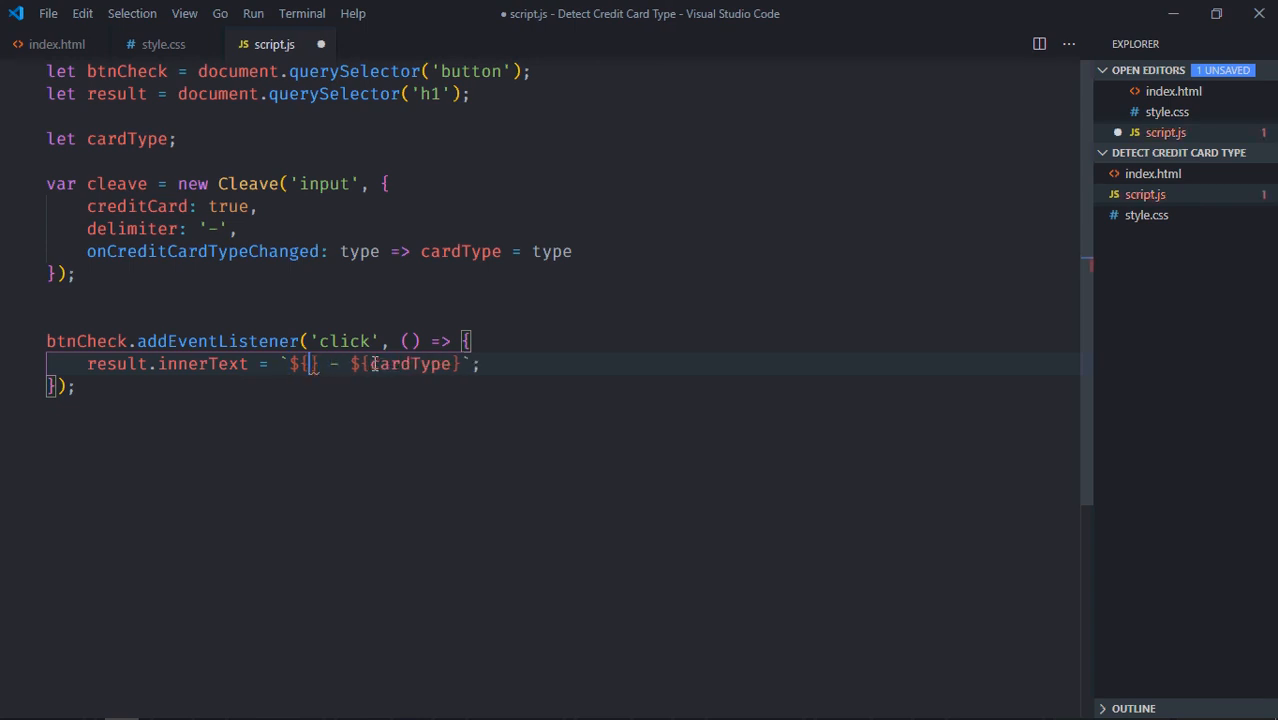
pyautogui.write('cleavegetFormt')
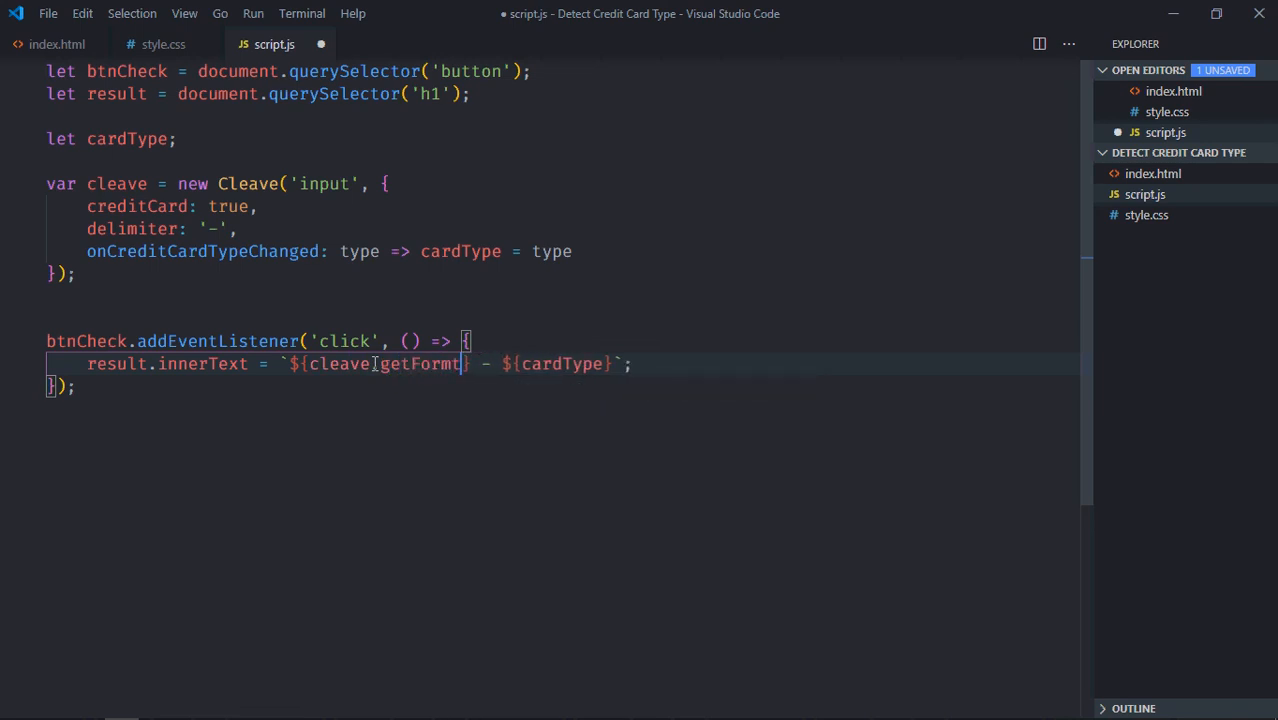
pyautogui.write('attedValu')
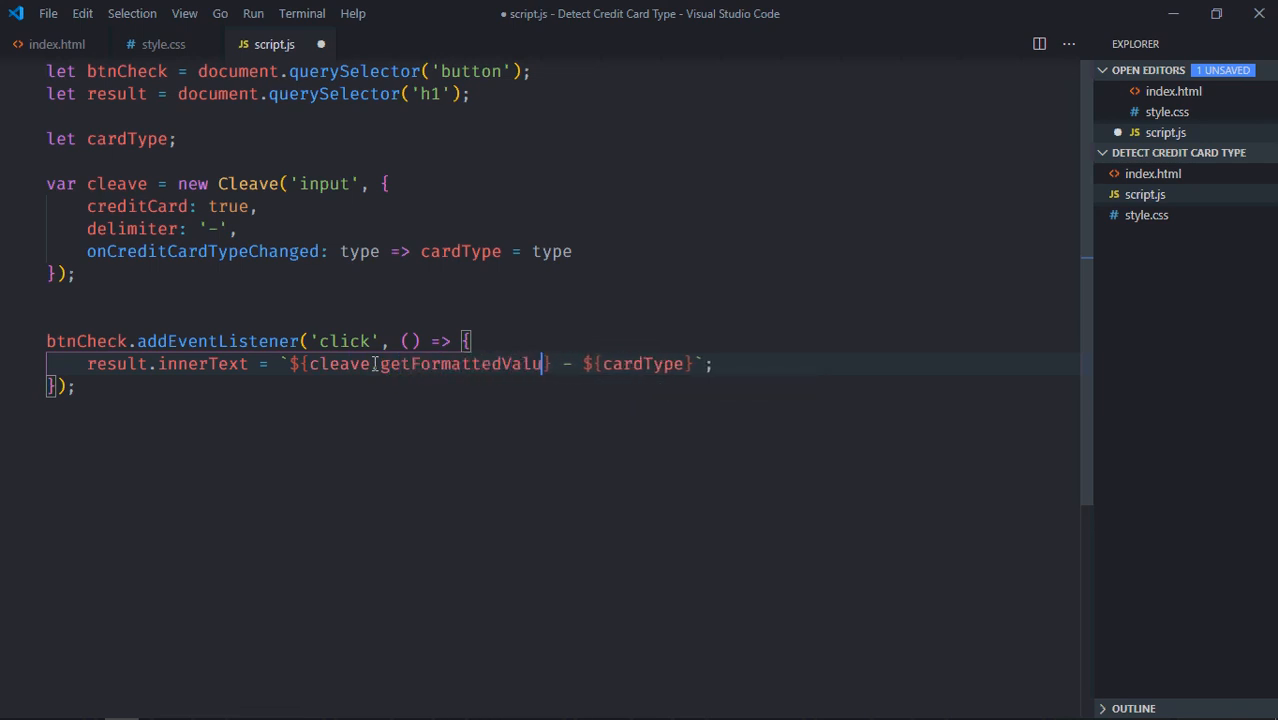
pyautogui.write('()')
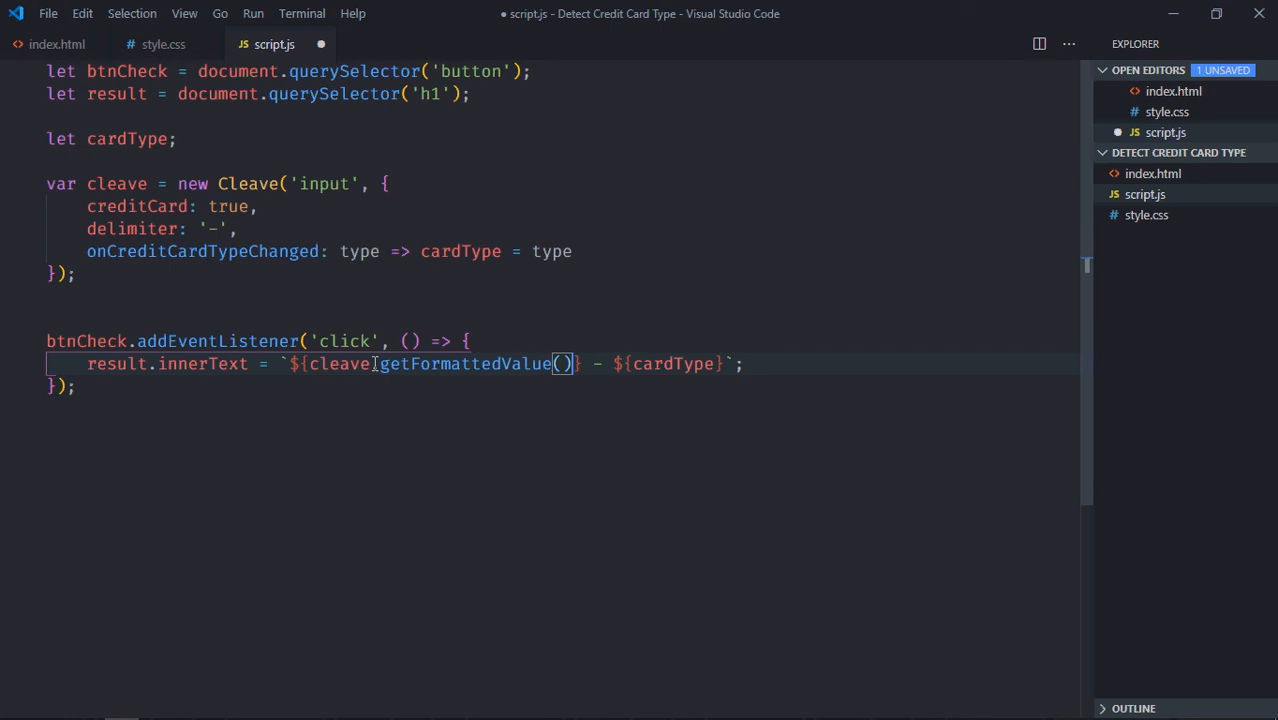
pyautogui.press('ctrl+s')
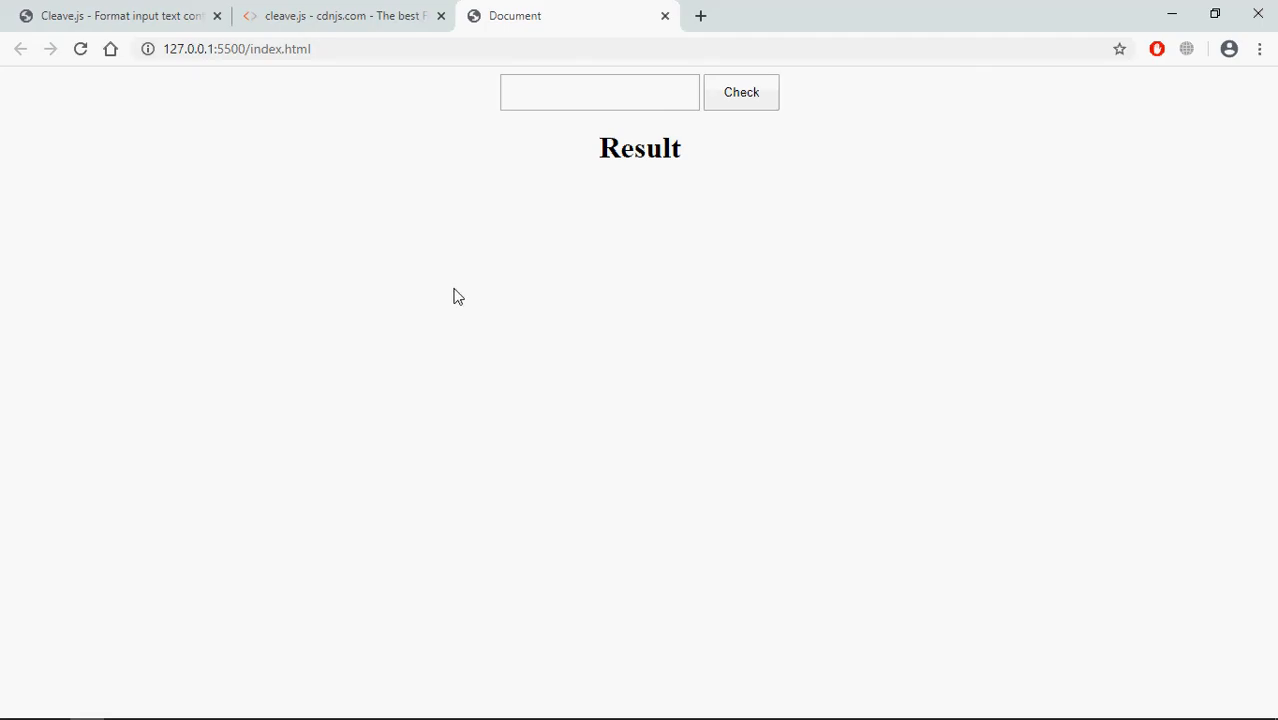
pyautogui.write('3000-000000-0004')
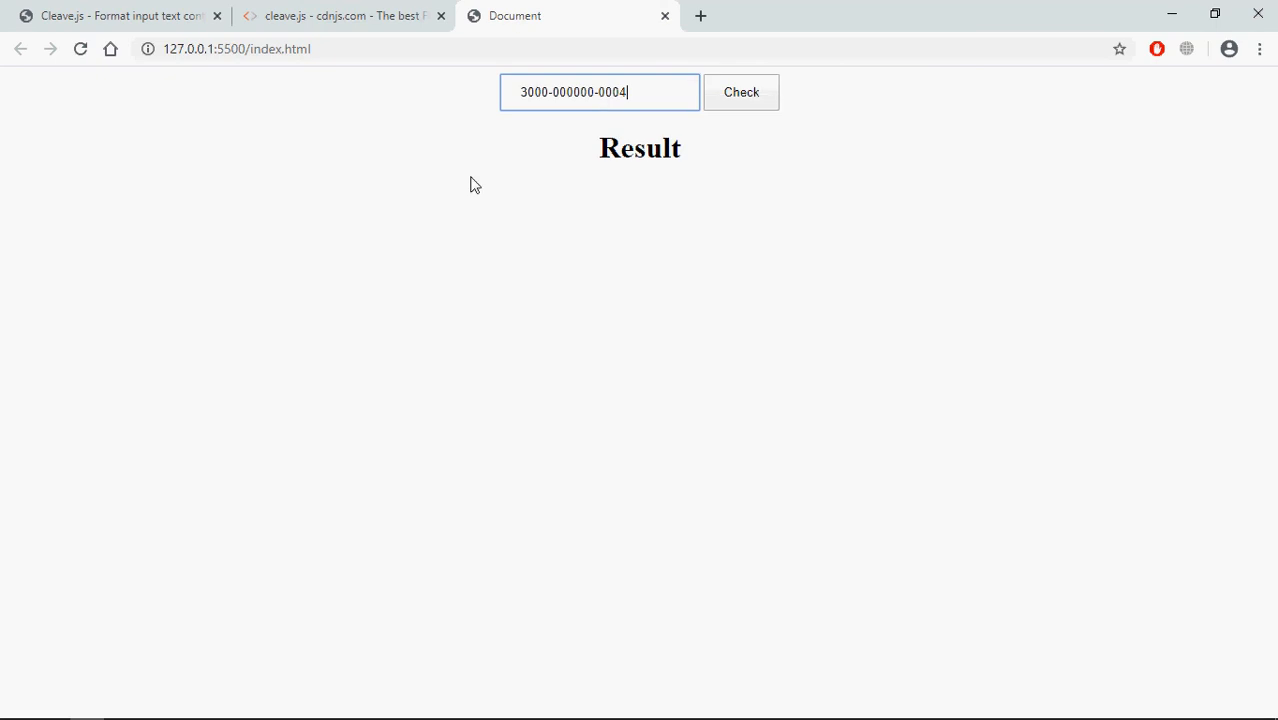
pyautogui.click(741, 92)
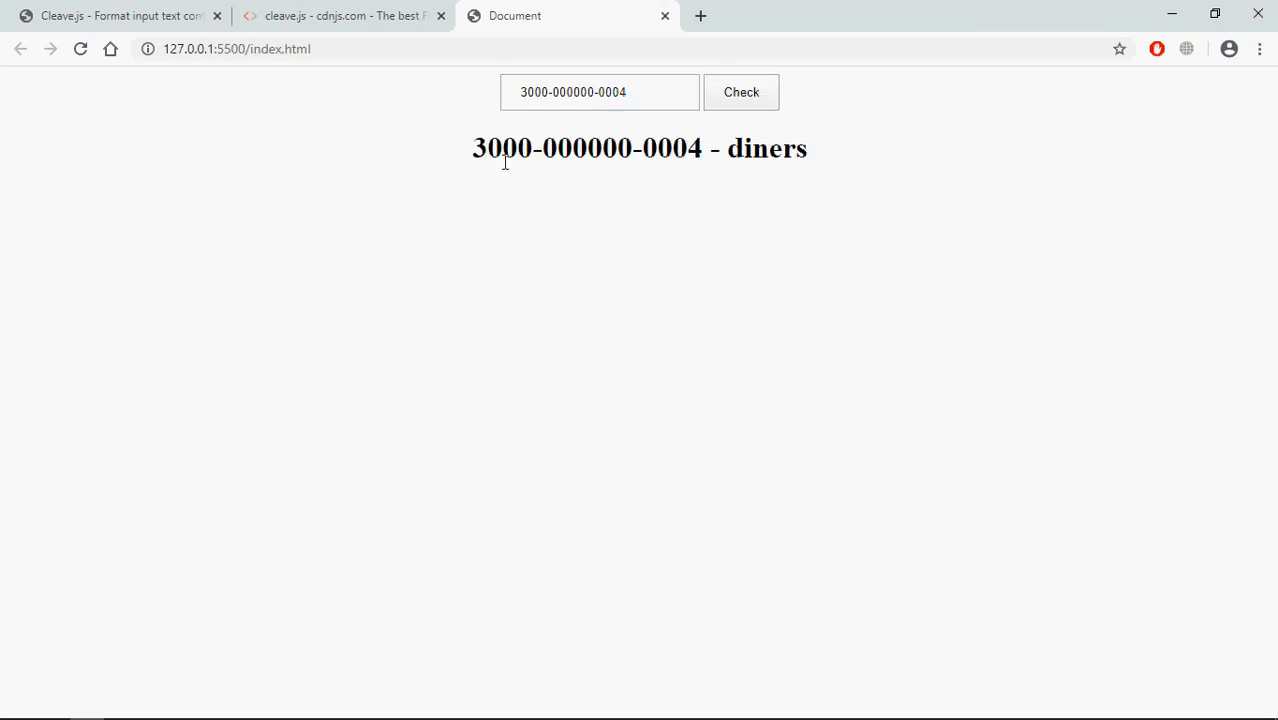
pyautogui.moveTo(846, 152)
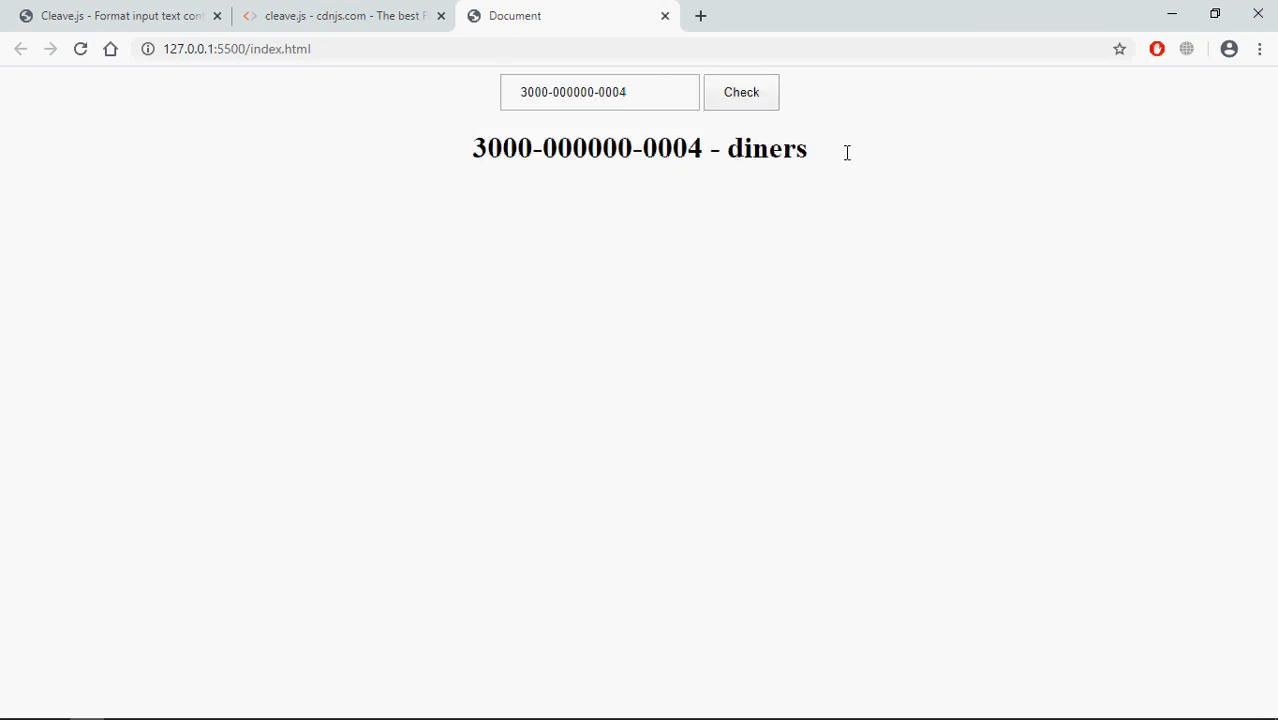